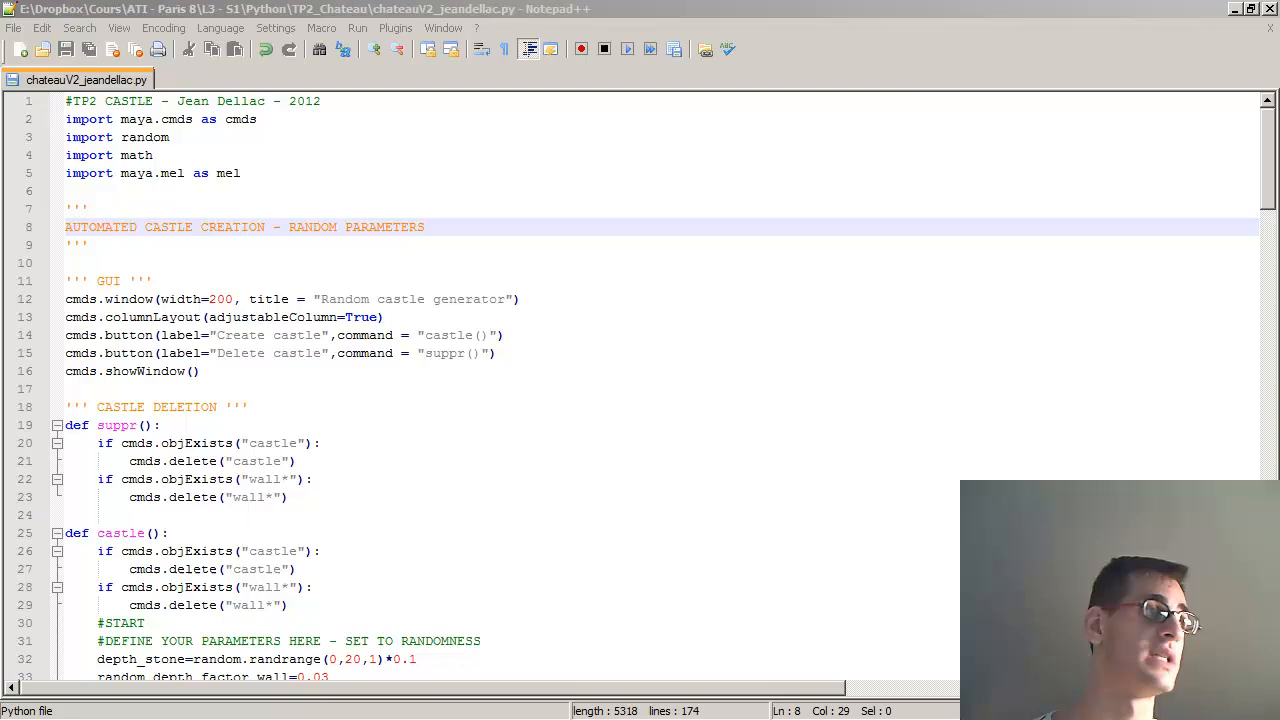
pyautogui.moveTo(892, 484)
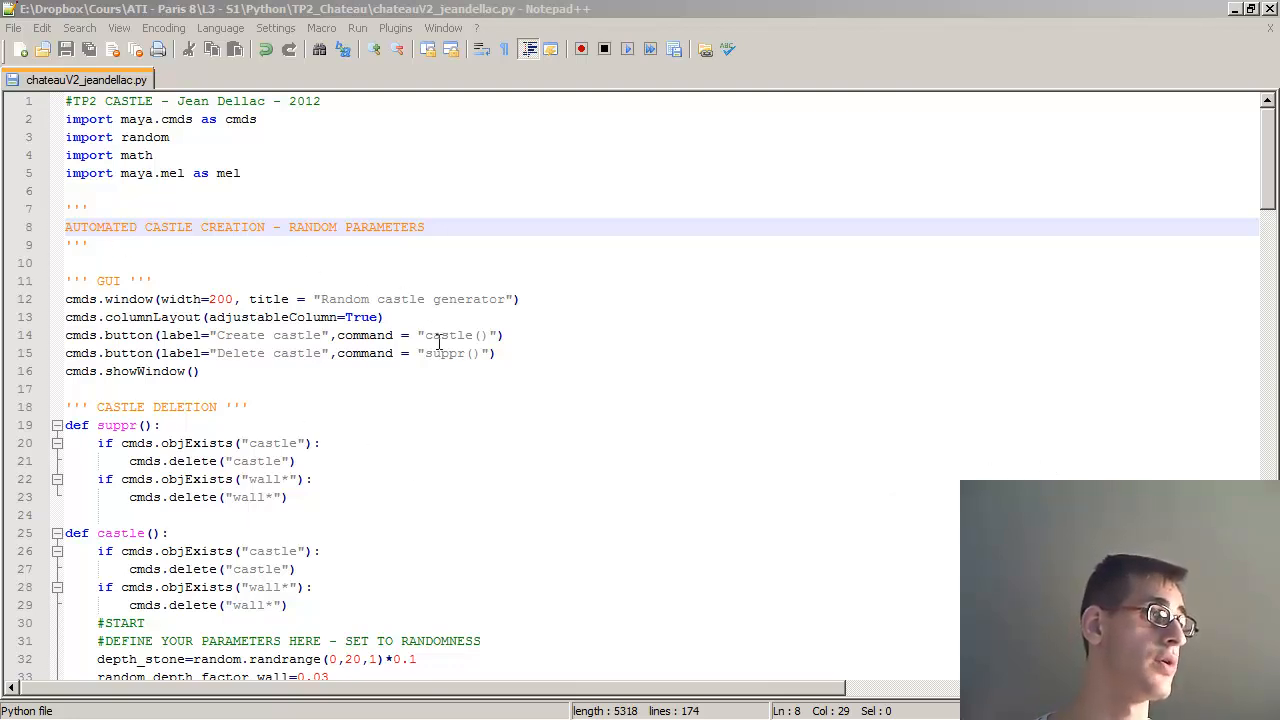
# - Review chateauV2_jeandellac.py, highlight the AUTOMATED CASTLE CREATION header and copy the whole script
pyautogui.scroll(-3)
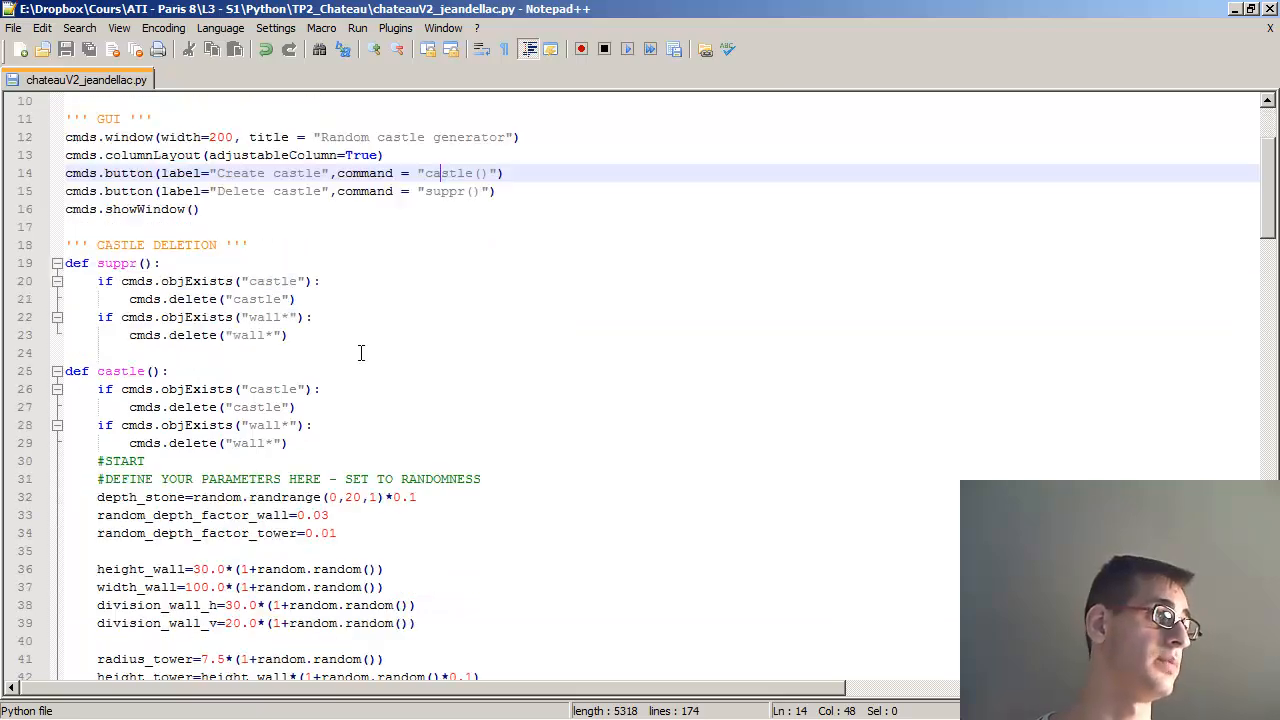
pyautogui.scroll(3)
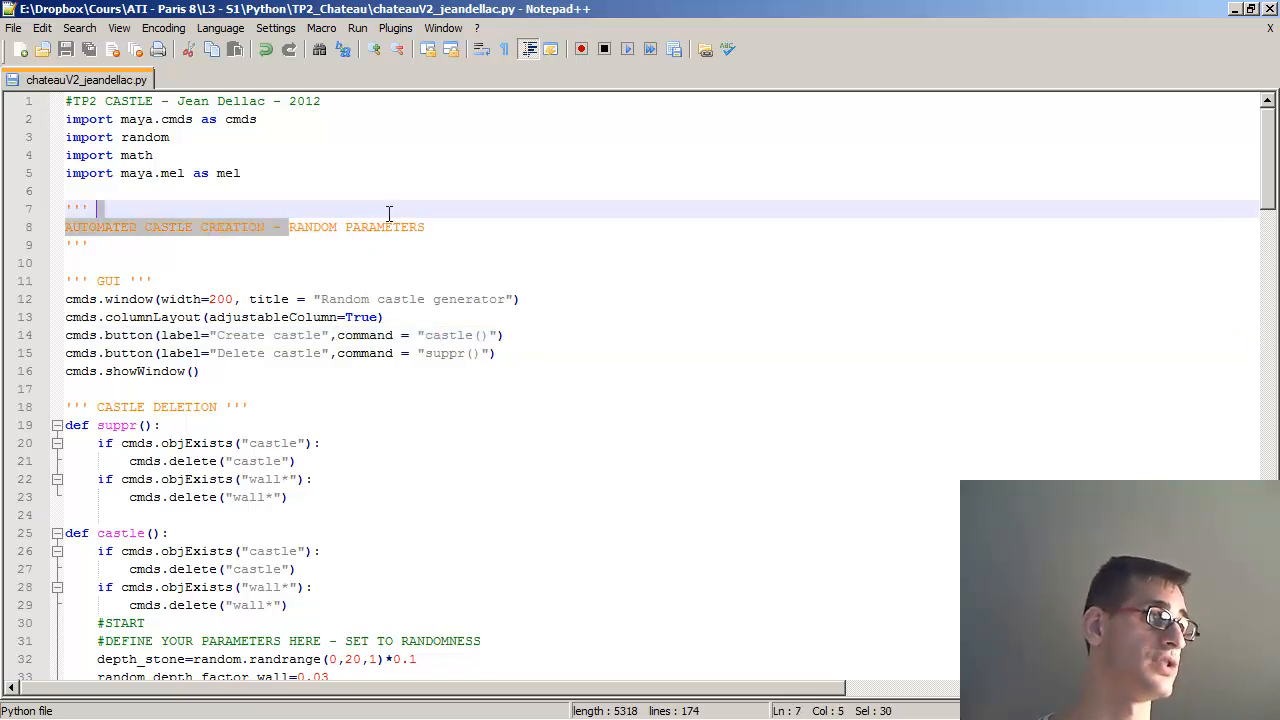
pyautogui.click(426, 228)
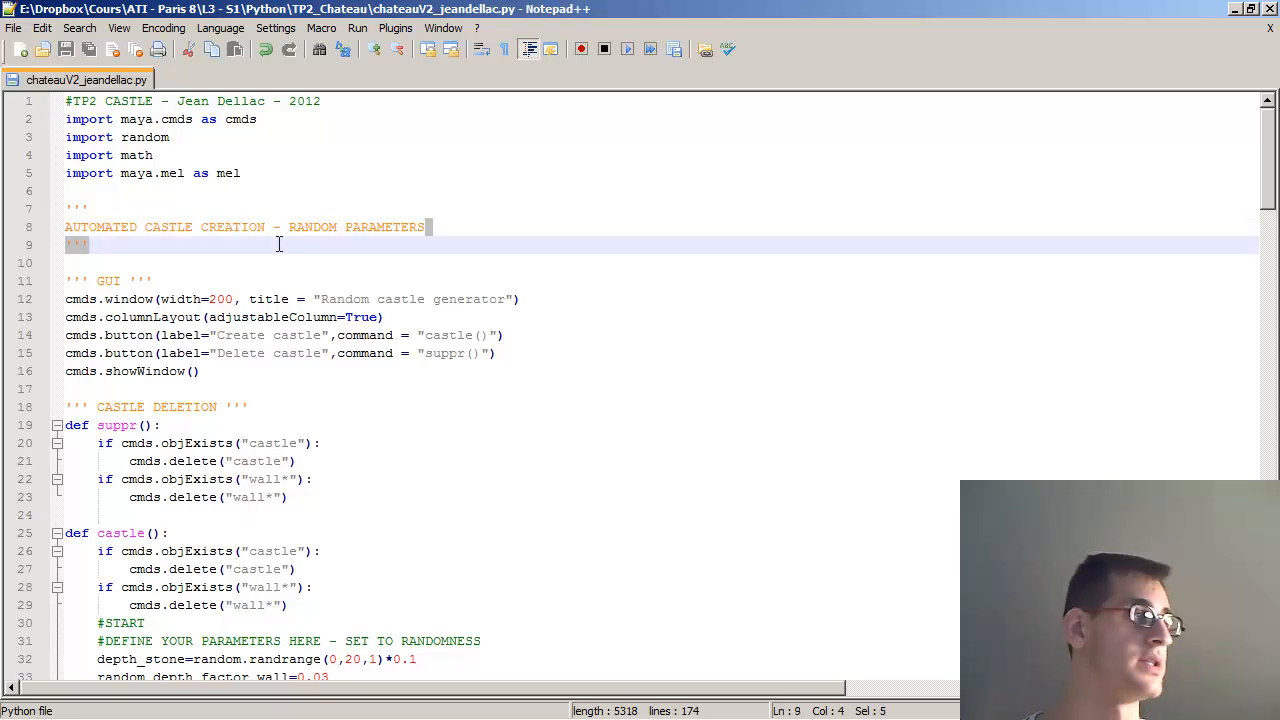
pyautogui.click(428, 226)
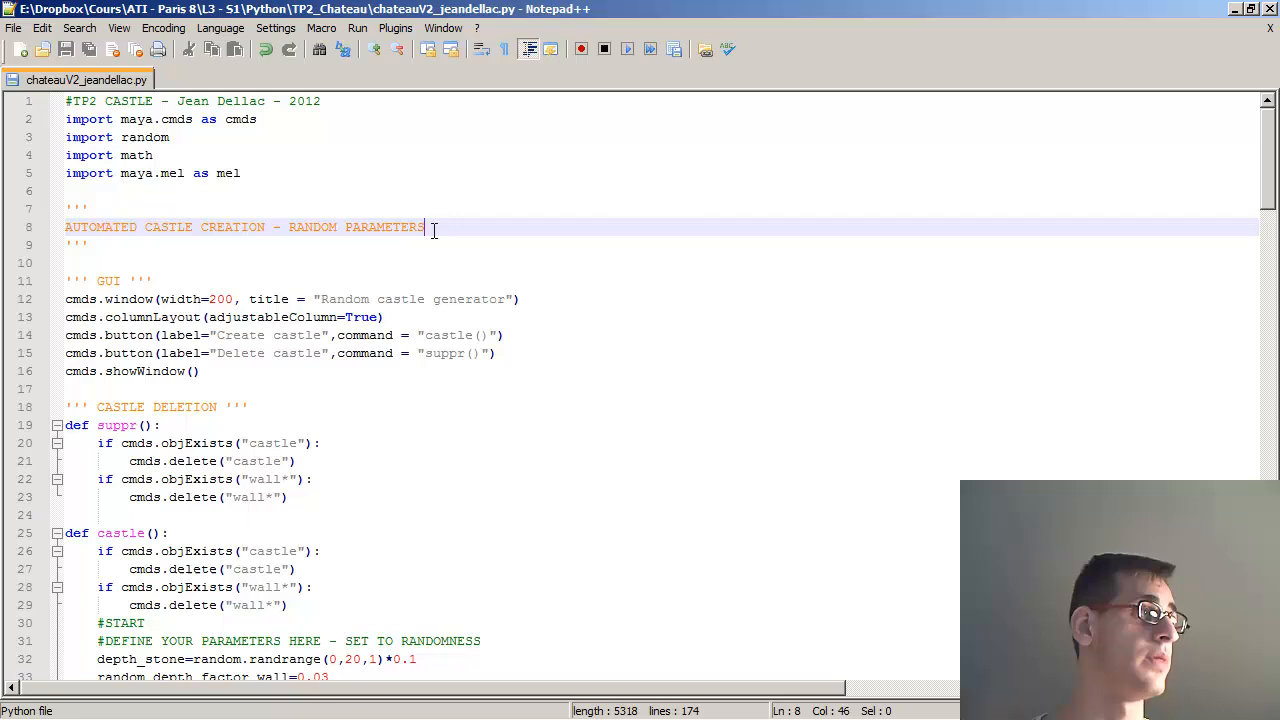
pyautogui.moveTo(424, 228); pyautogui.dragTo(64, 228)
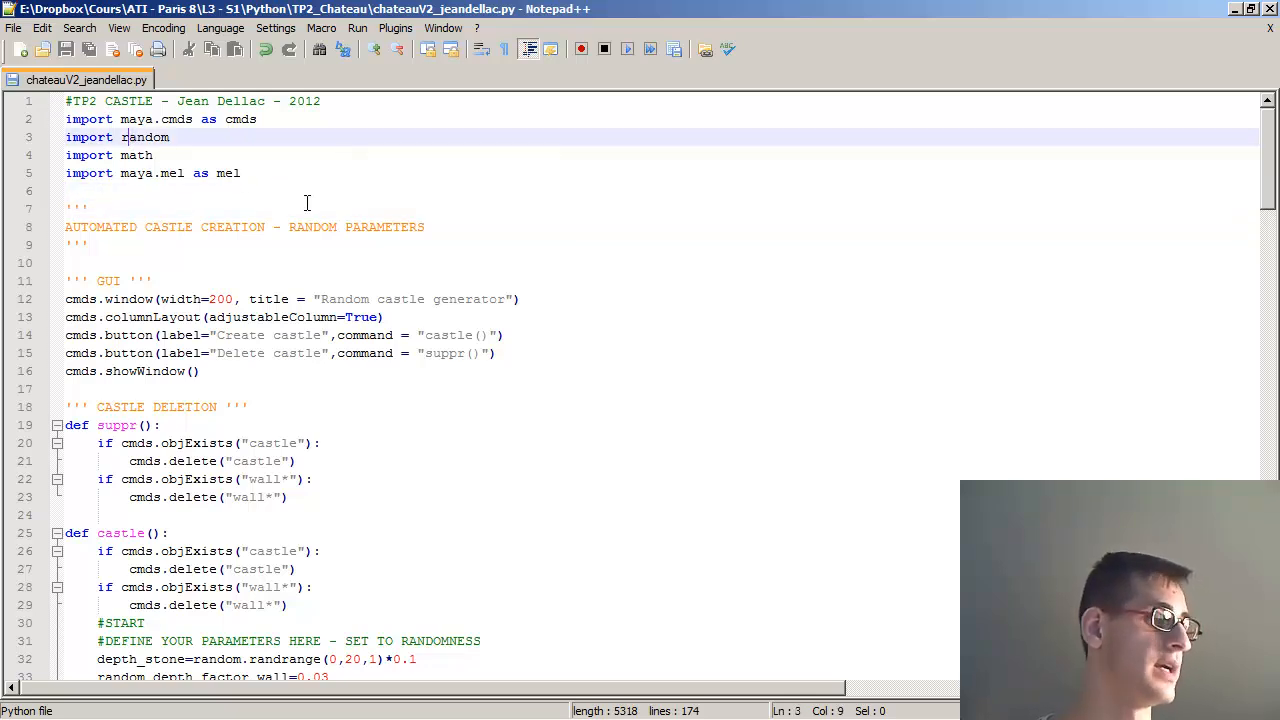
pyautogui.press('ctrl+a')
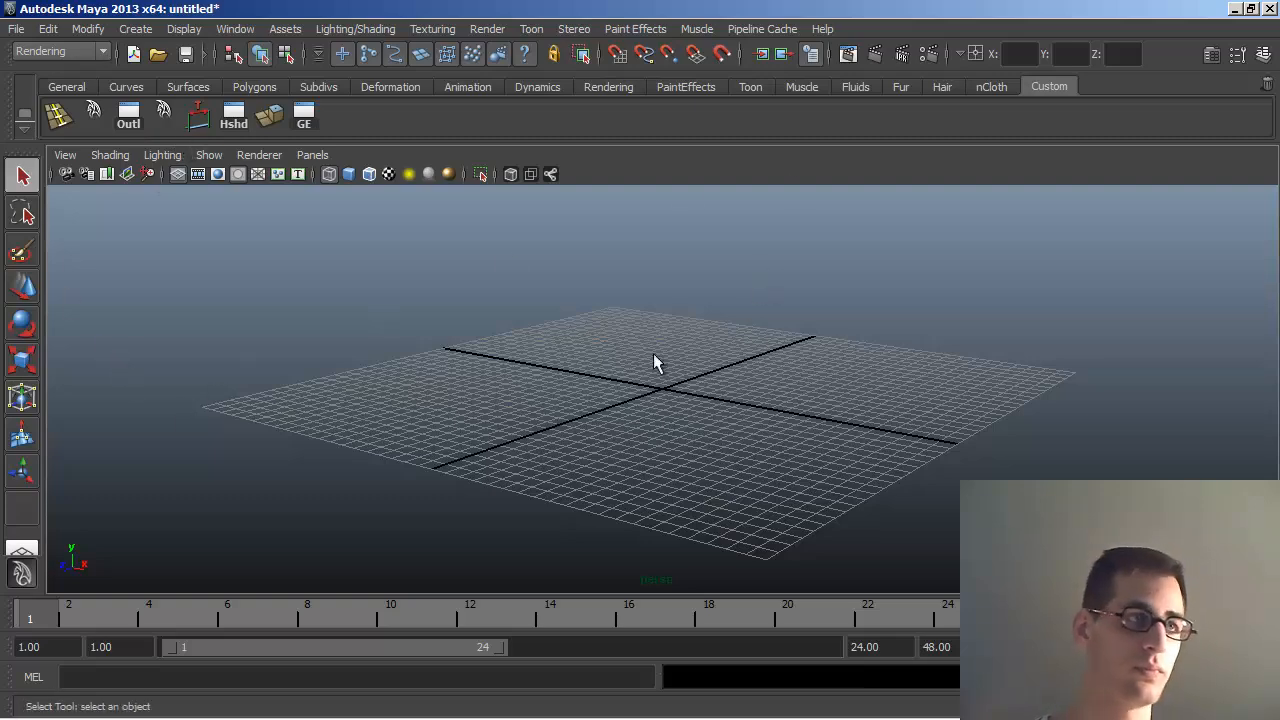
# - Paste the castle script into the Script Editor's Python tab and execute it
pyautogui.moveTo(656, 360); pyautogui.dragTo(996, 456)
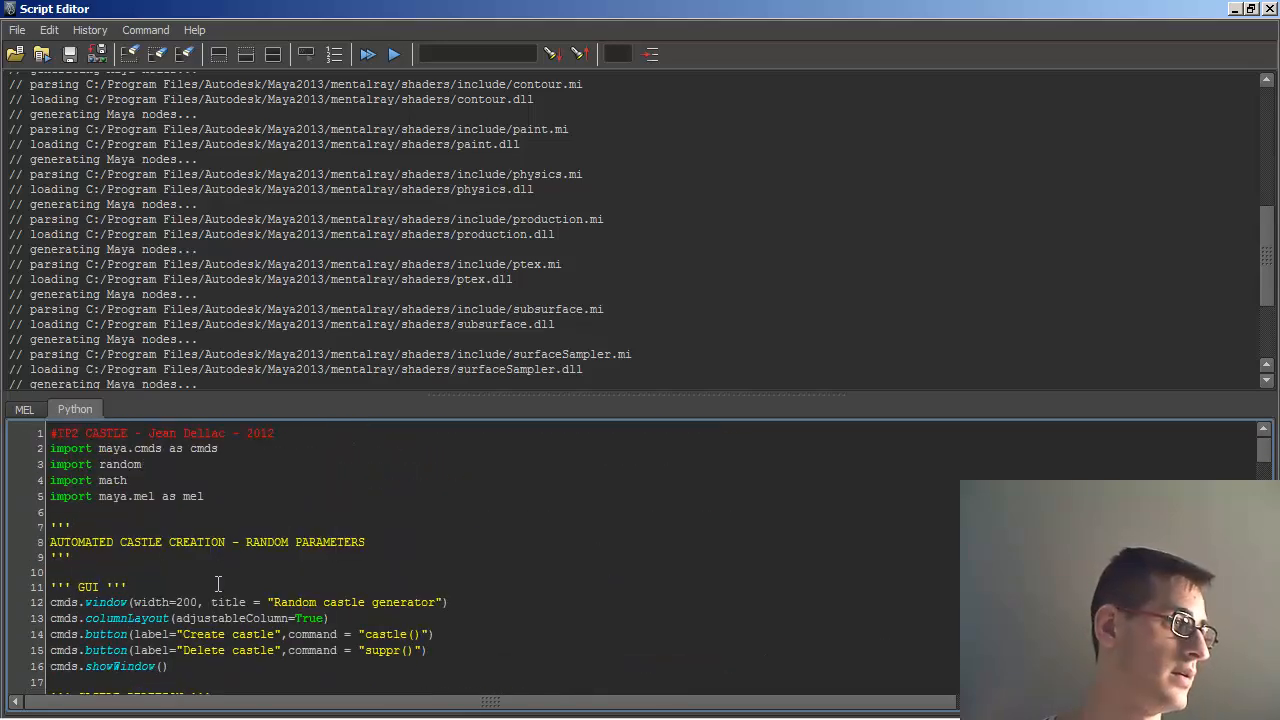
pyautogui.press('ctrl+a')
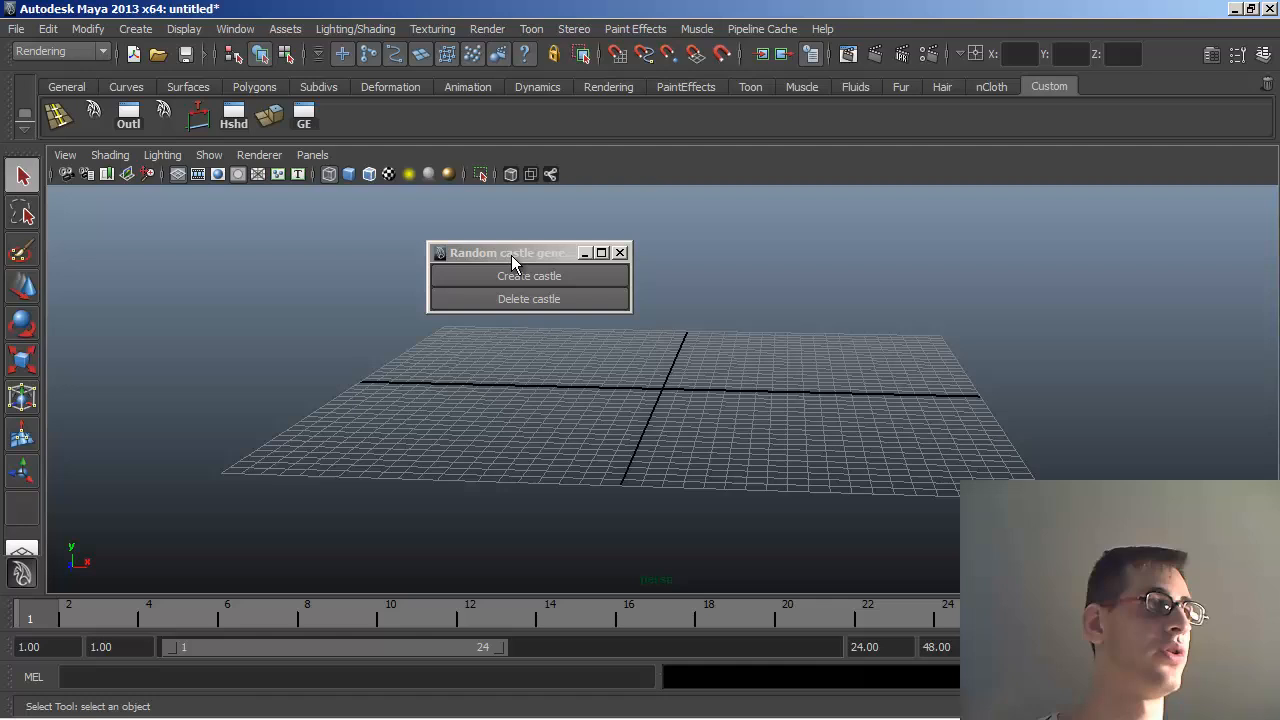
# - Move the Random castle generator window into the top-right corner of the viewport
pyautogui.moveTo(516, 252); pyautogui.dragTo(1124, 192)
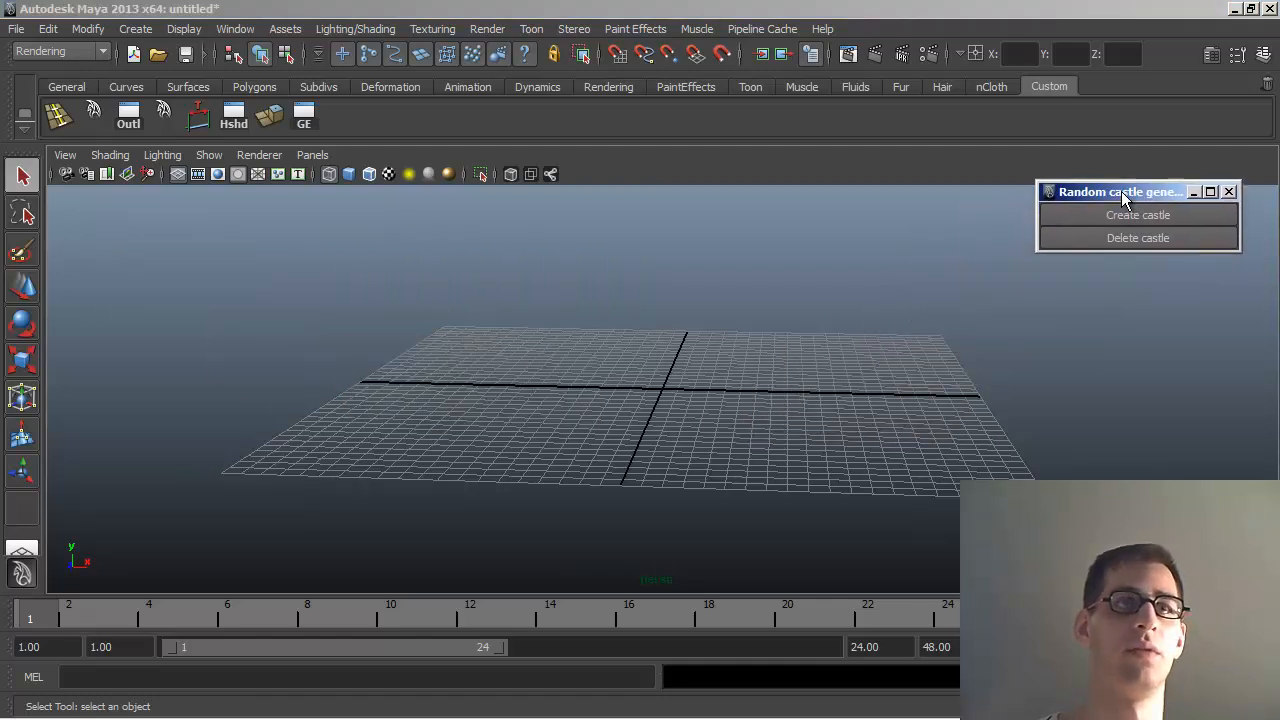
pyautogui.moveTo(1120, 192); pyautogui.dragTo(1136, 98)
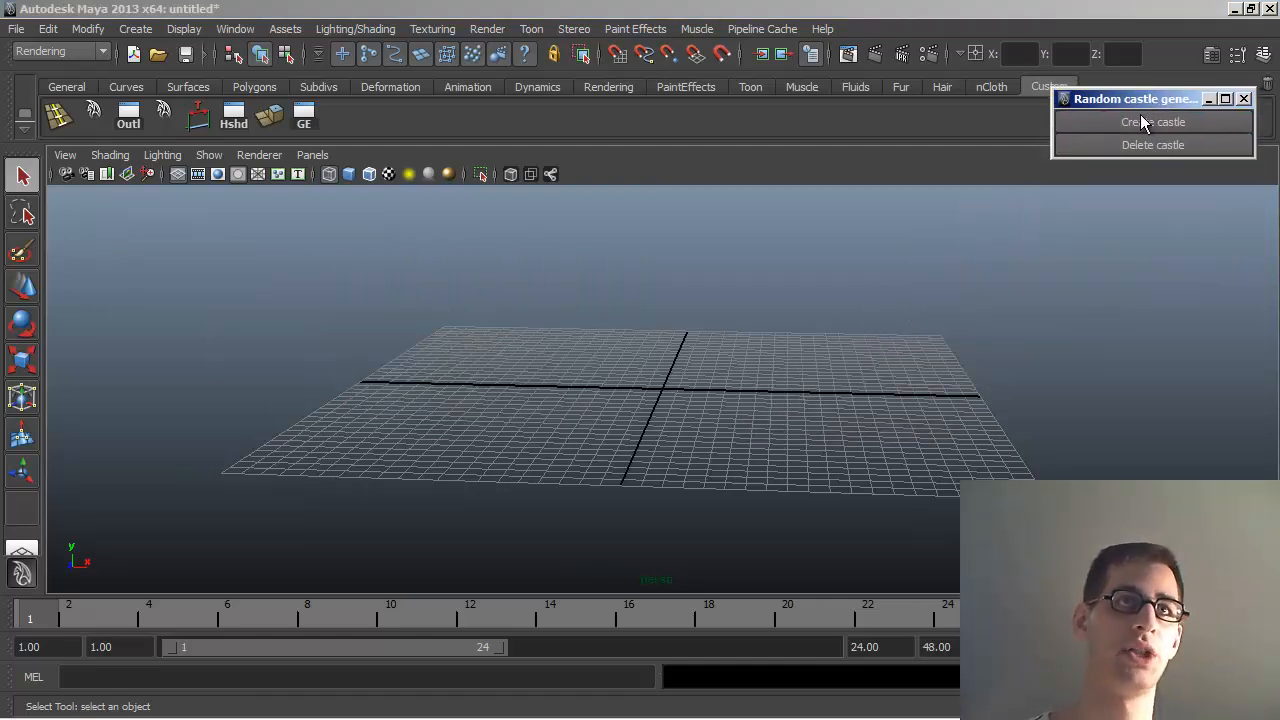
pyautogui.moveTo(1136, 98); pyautogui.dragTo(1144, 180)
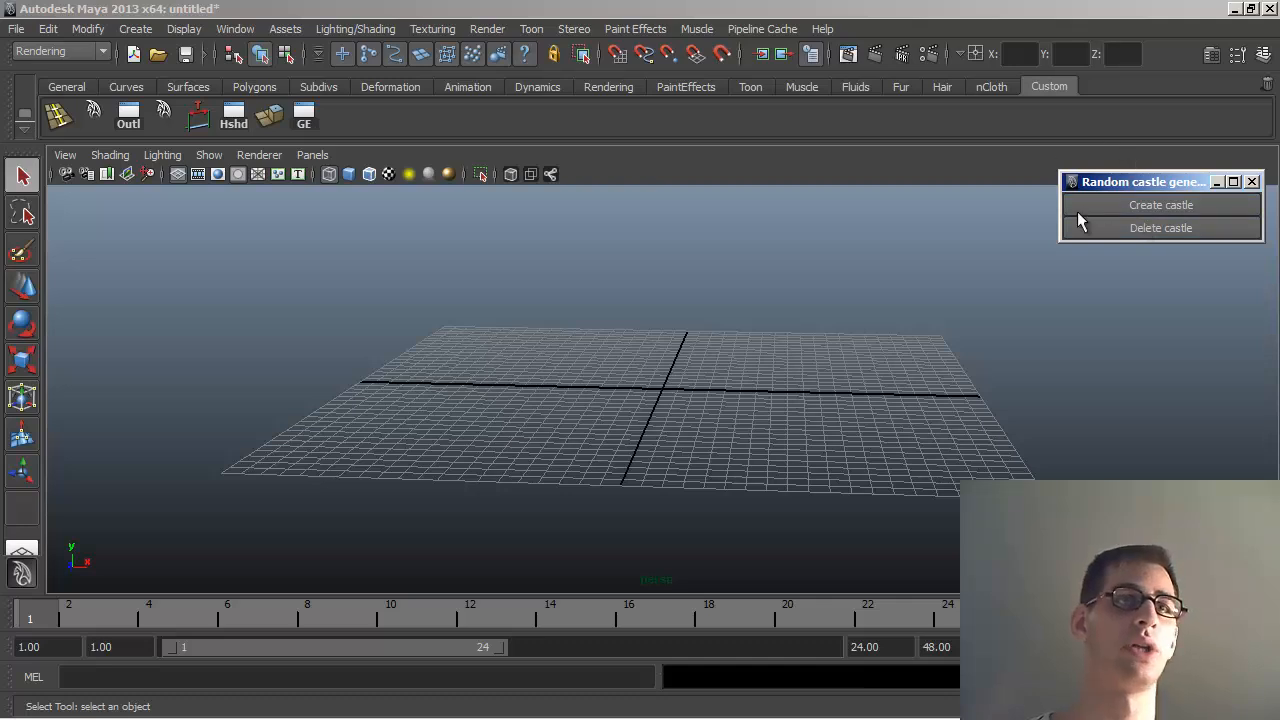
pyautogui.moveTo(1168, 208)
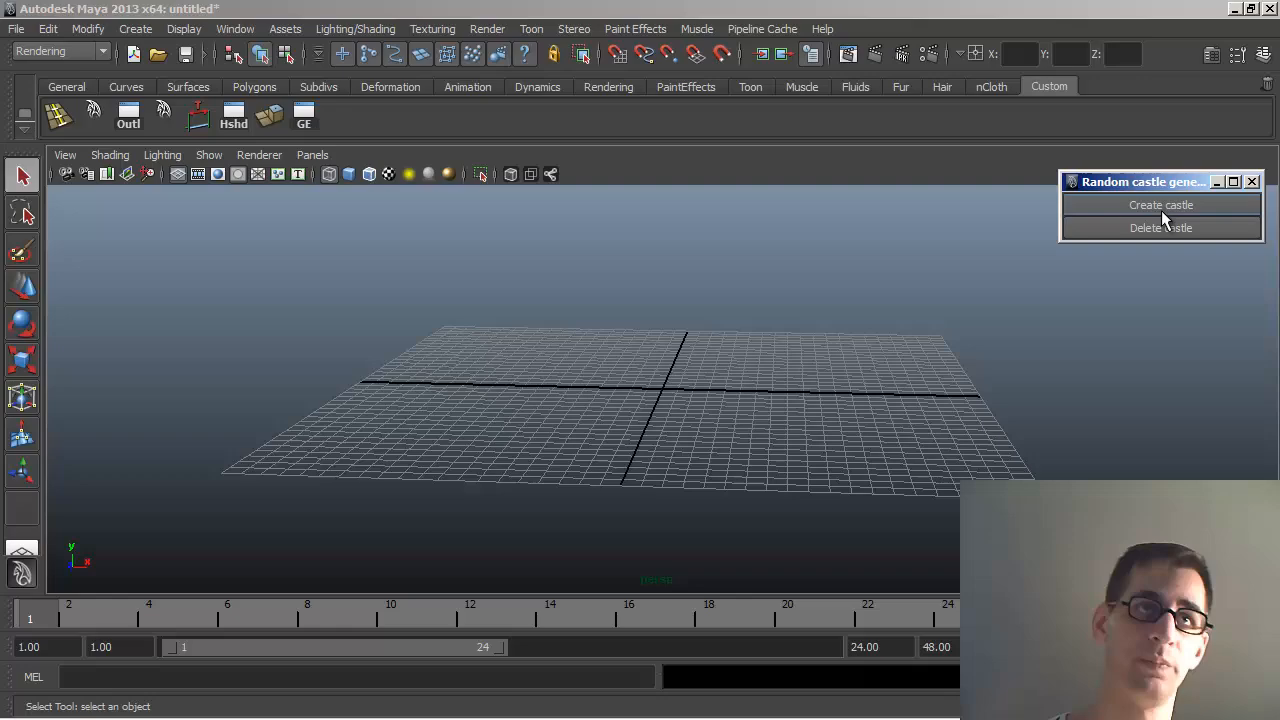
# - Create a random brick castle with four round towers and orbit around it to inspect it
pyautogui.click(1160, 204)
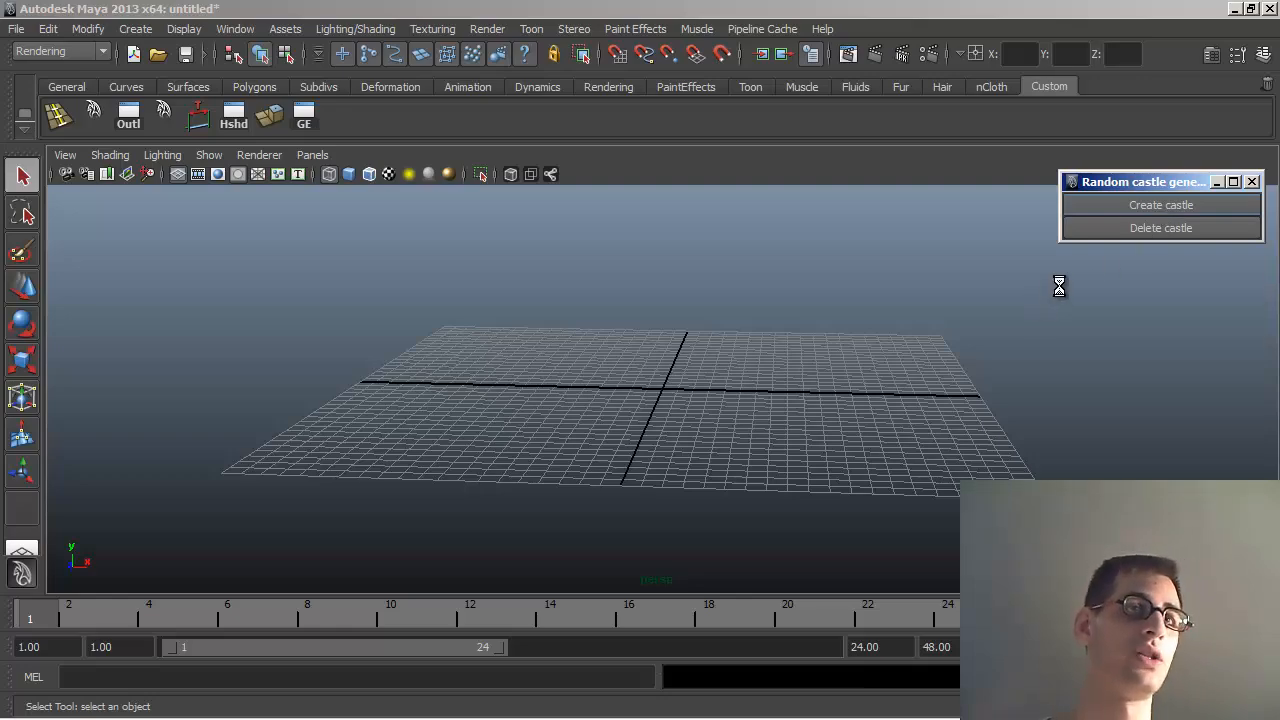
pyautogui.click(1160, 204)
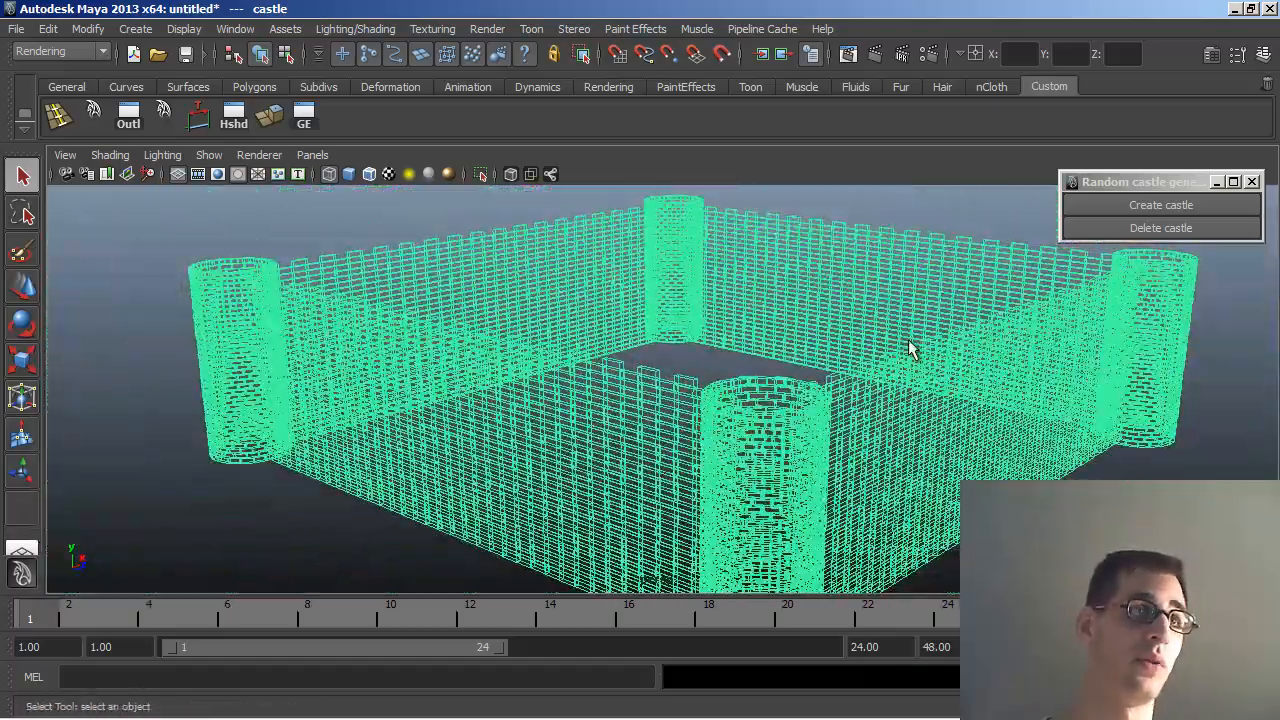
pyautogui.moveTo(456, 320)
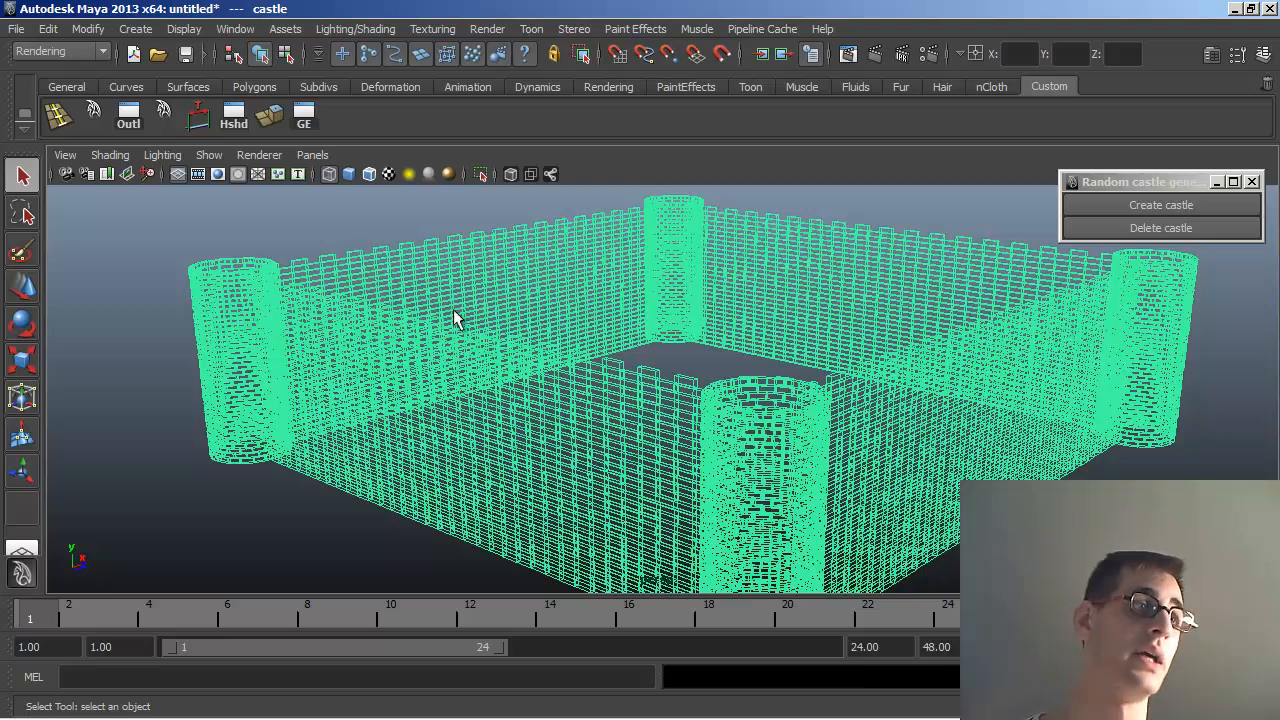
pyautogui.moveTo(678, 436)
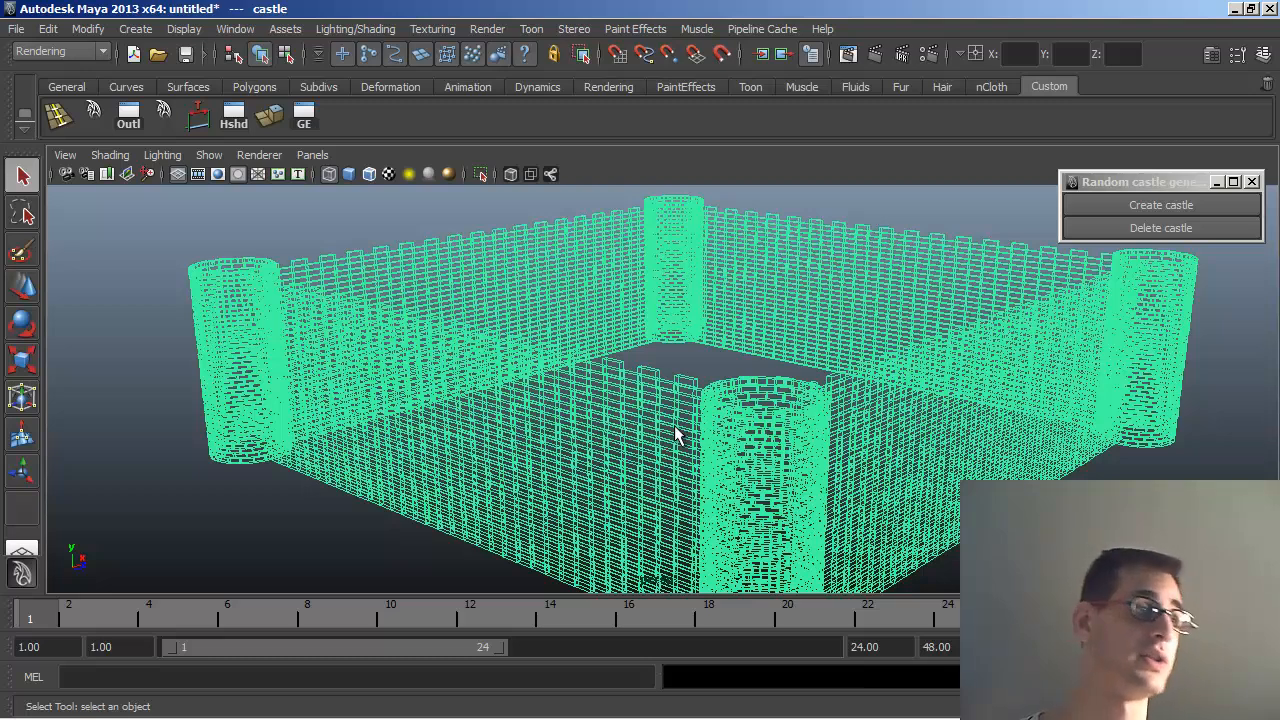
pyautogui.moveTo(680, 436); pyautogui.dragTo(904, 410)
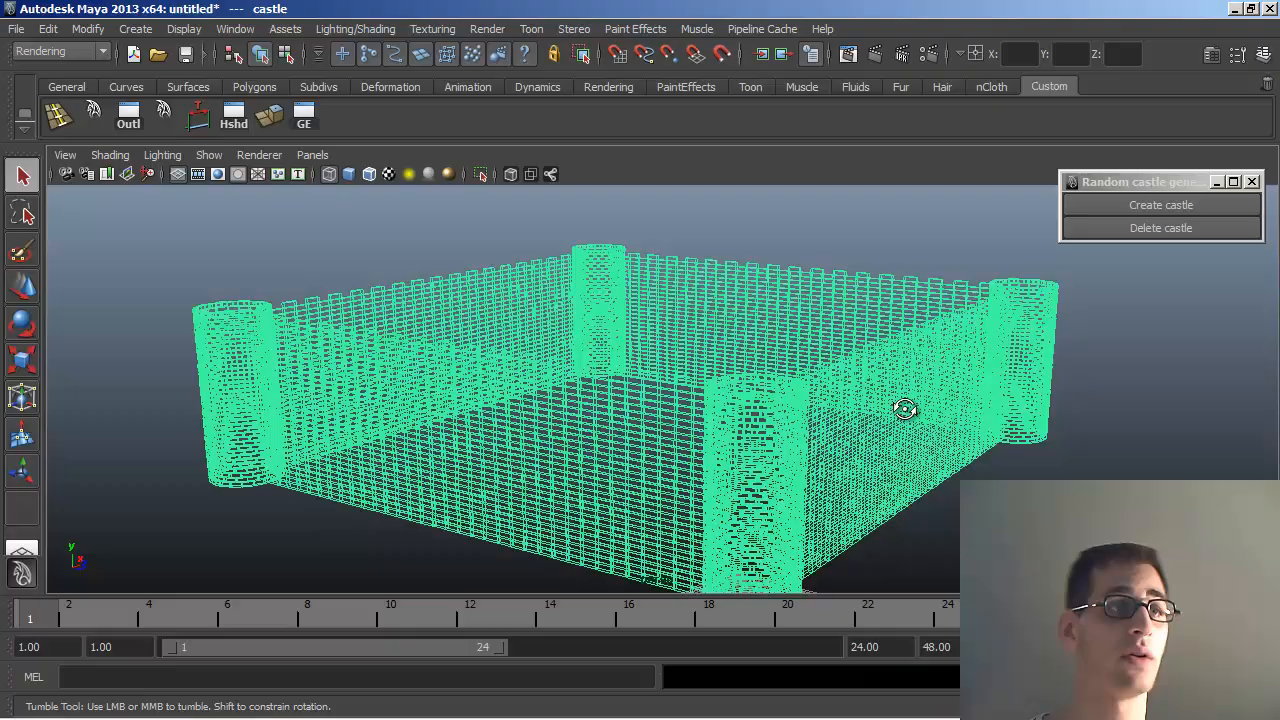
pyautogui.moveTo(904, 410); pyautogui.dragTo(870, 410)
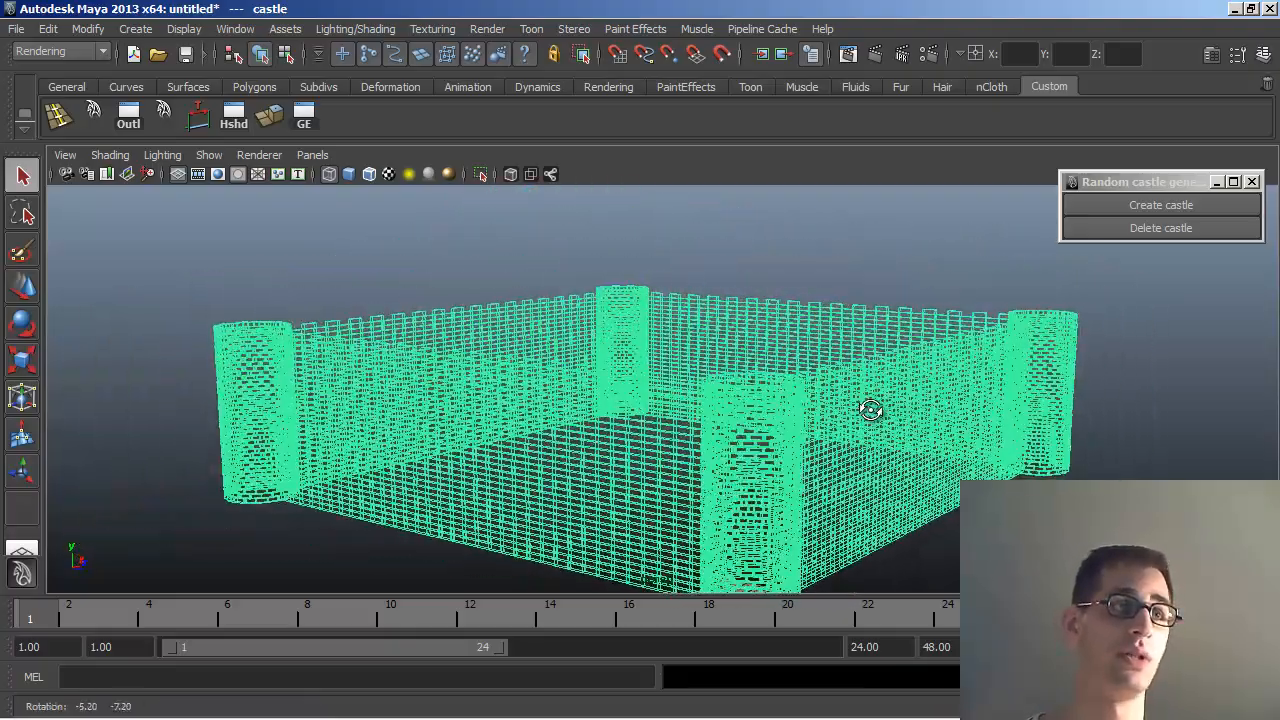
pyautogui.click(1160, 204)
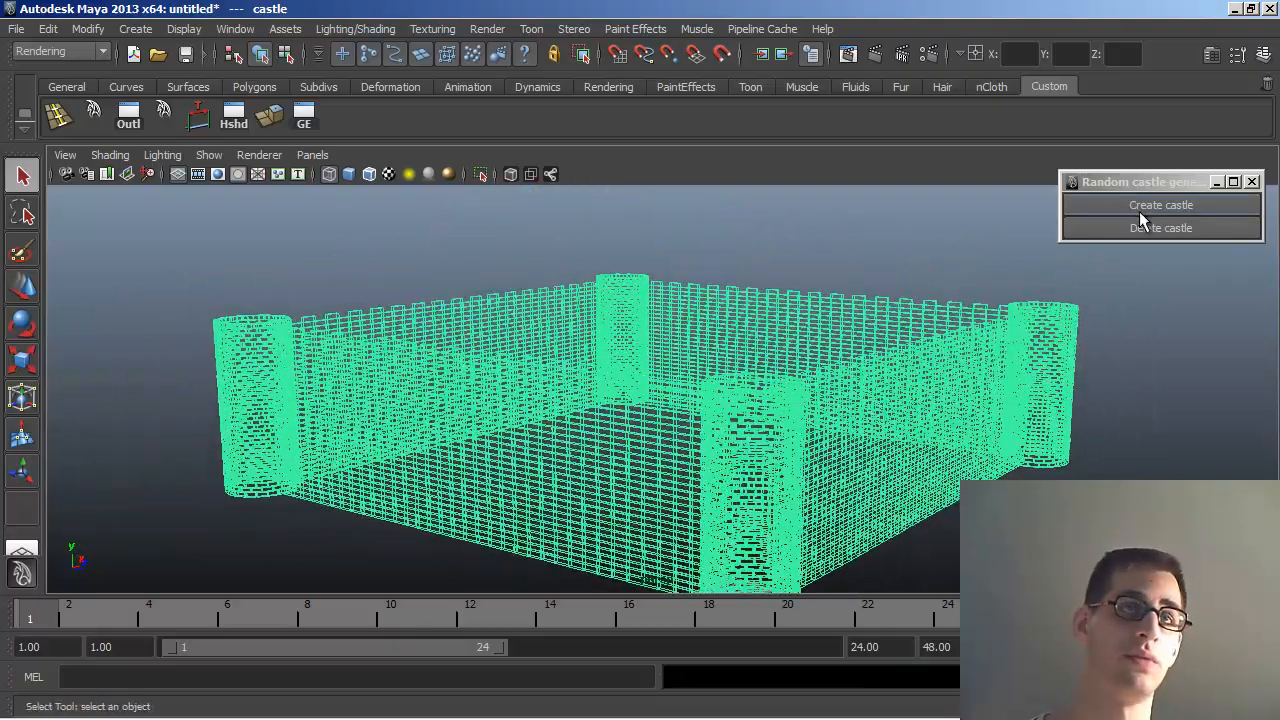
pyautogui.moveTo(1140, 180); pyautogui.dragTo(990, 170)
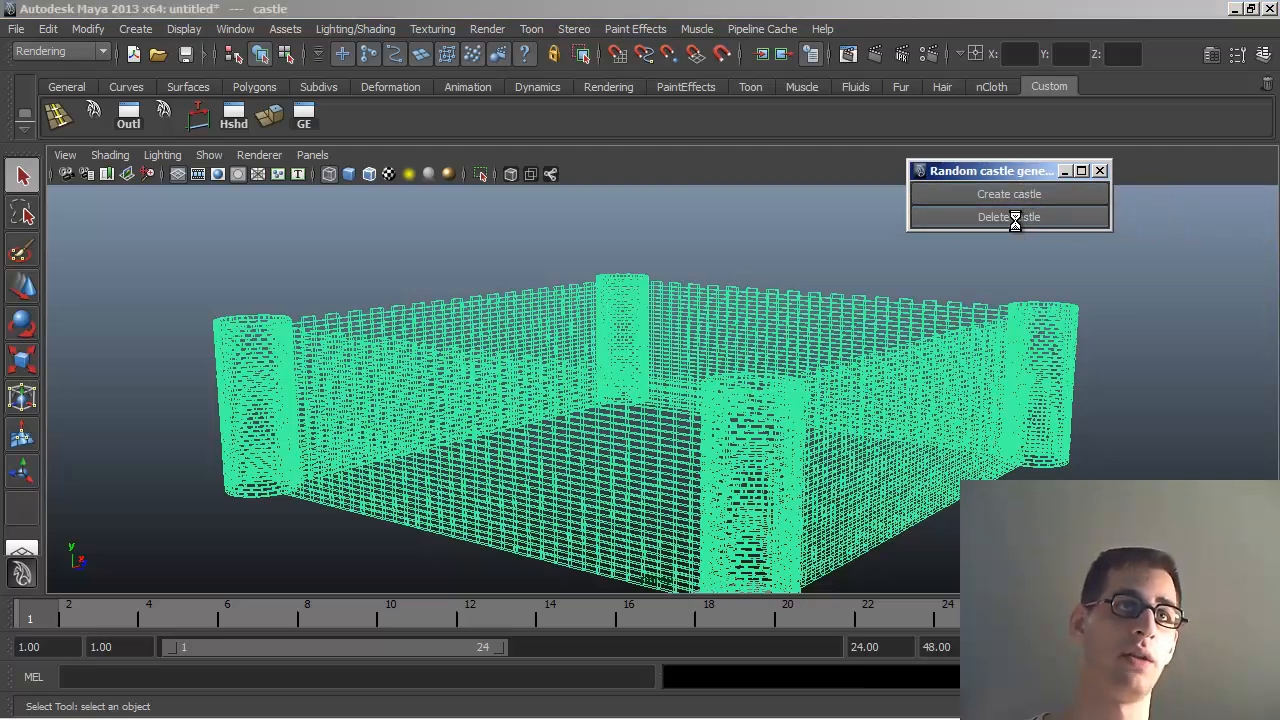
# - Delete the current castle and create a fresh random four-tower castle
pyautogui.click(1008, 216)
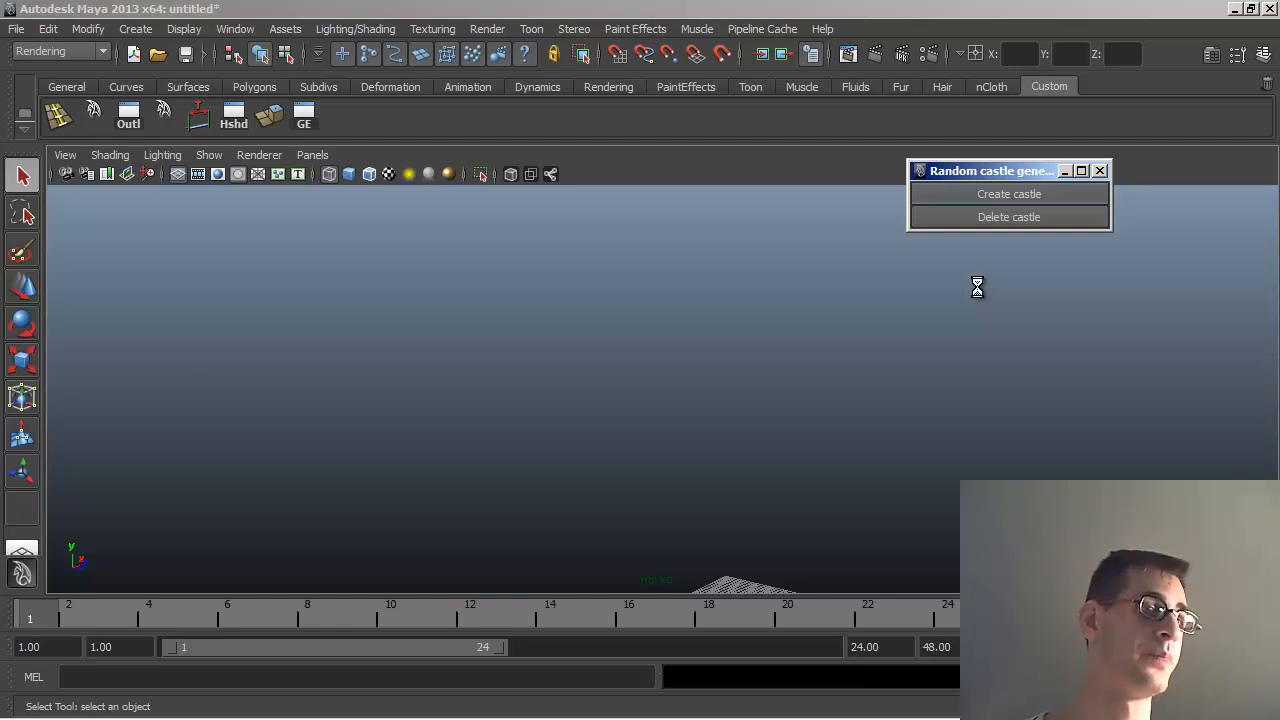
pyautogui.click(1008, 194)
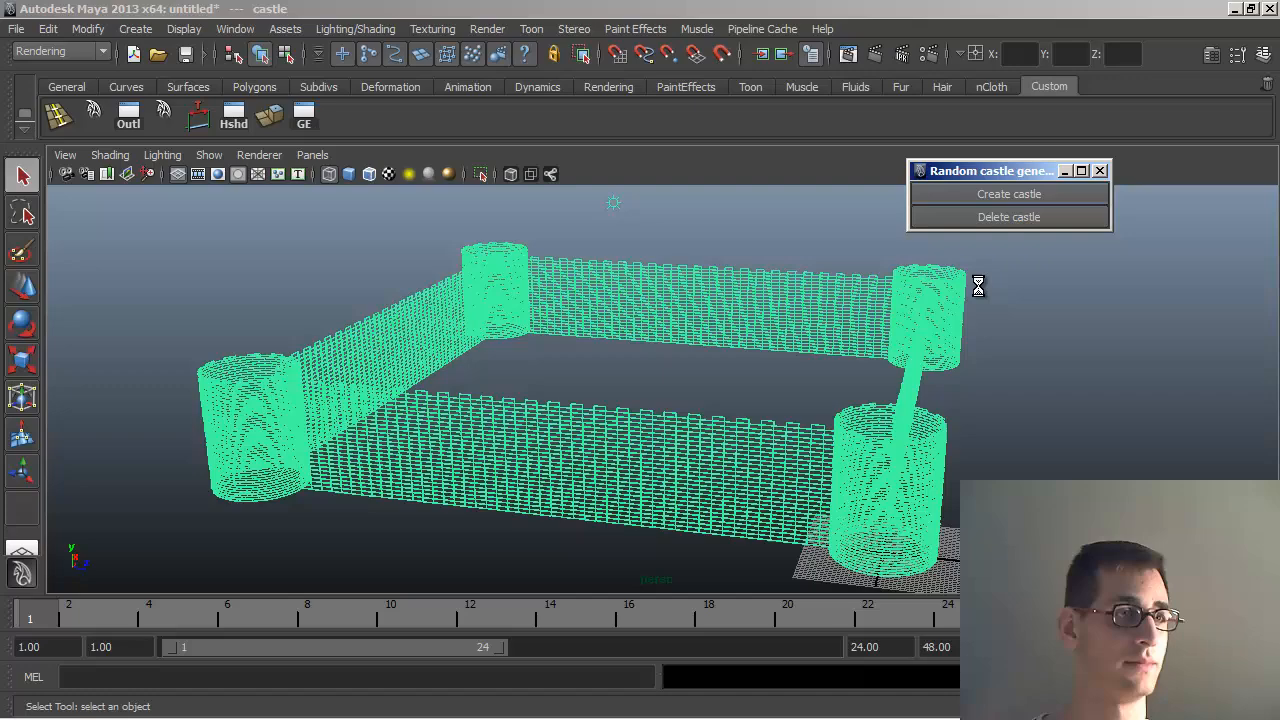
pyautogui.moveTo(944, 320)
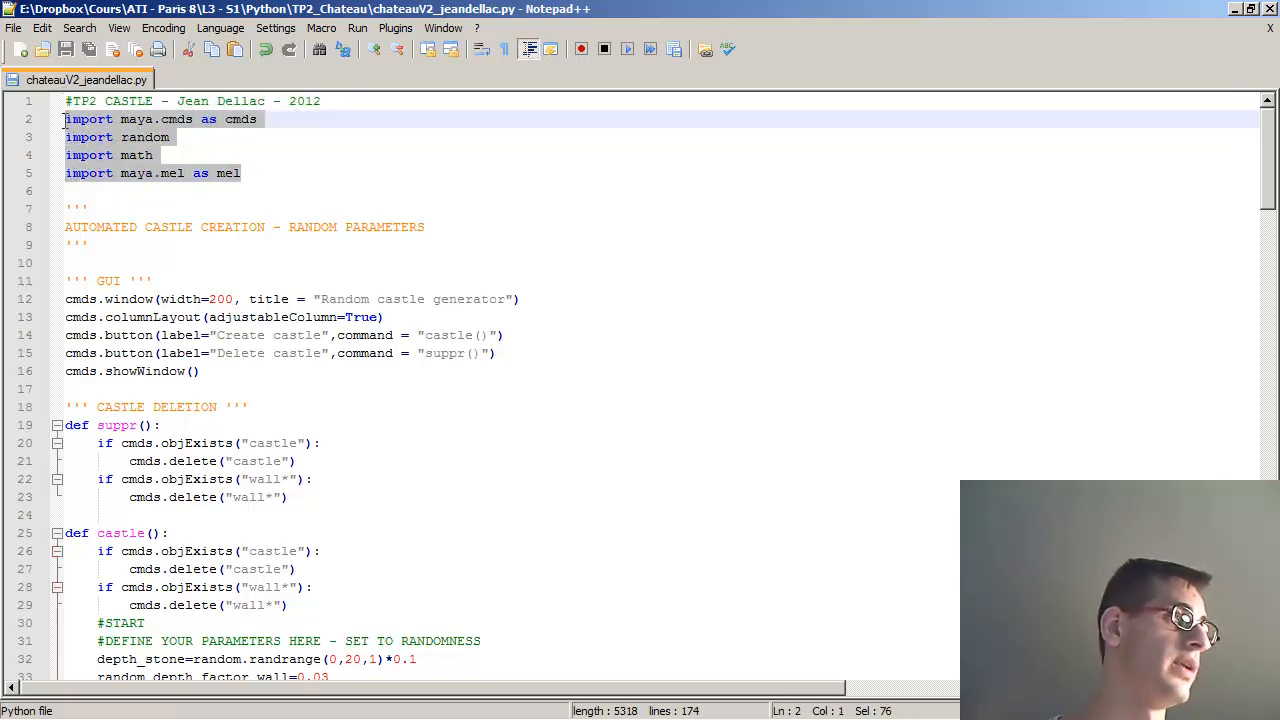
pyautogui.scroll(-3)
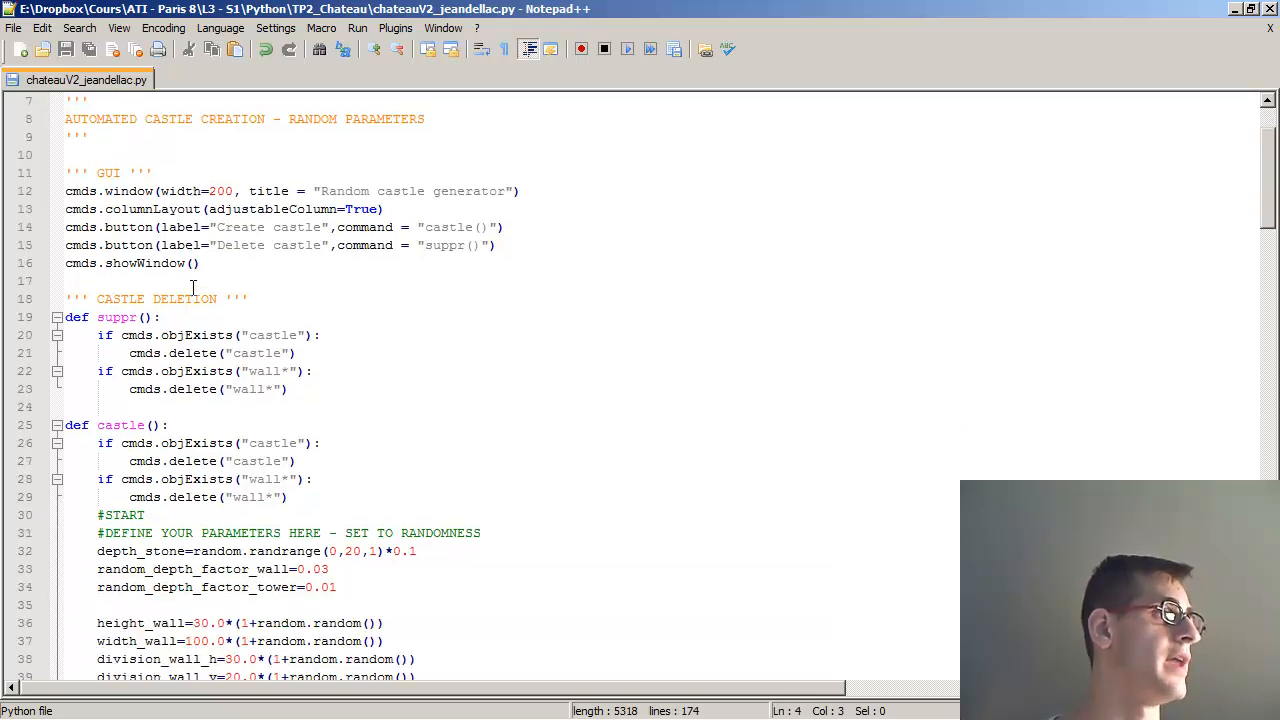
pyautogui.moveTo(308, 272)
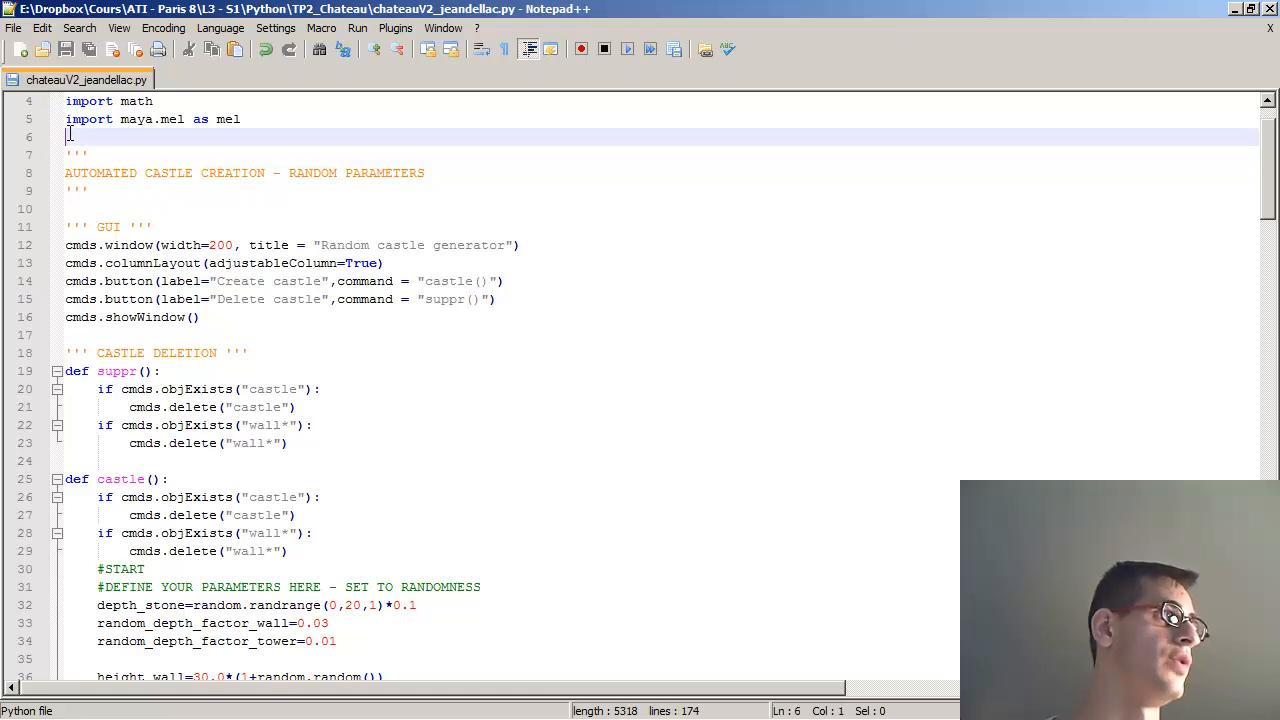
pyautogui.moveTo(70, 136); pyautogui.dragTo(70, 208)
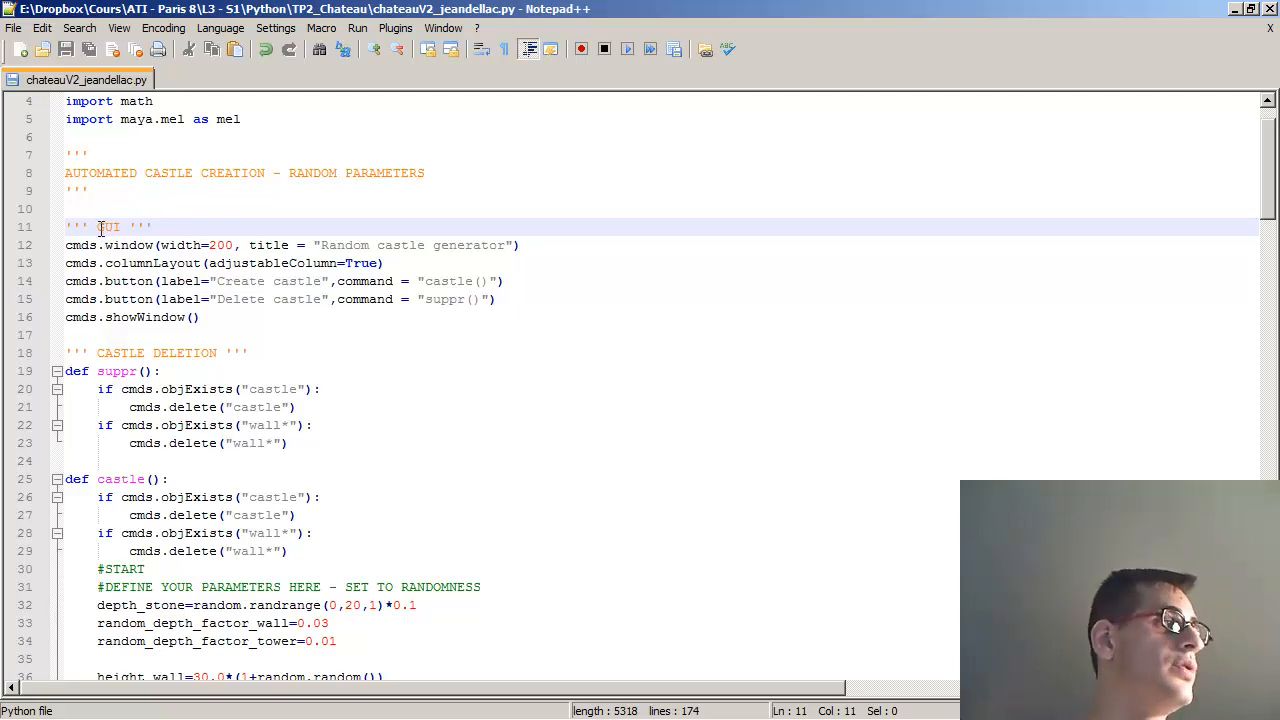
pyautogui.moveTo(298, 336)
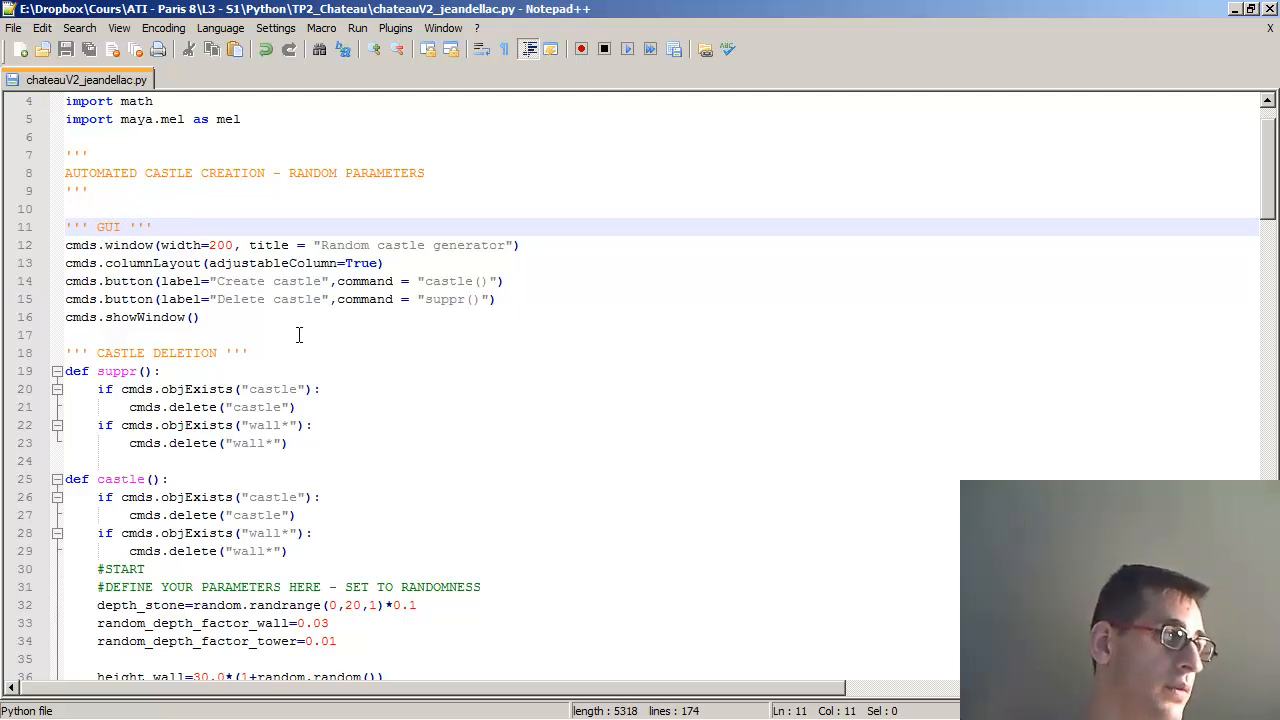
pyautogui.scroll(-3)
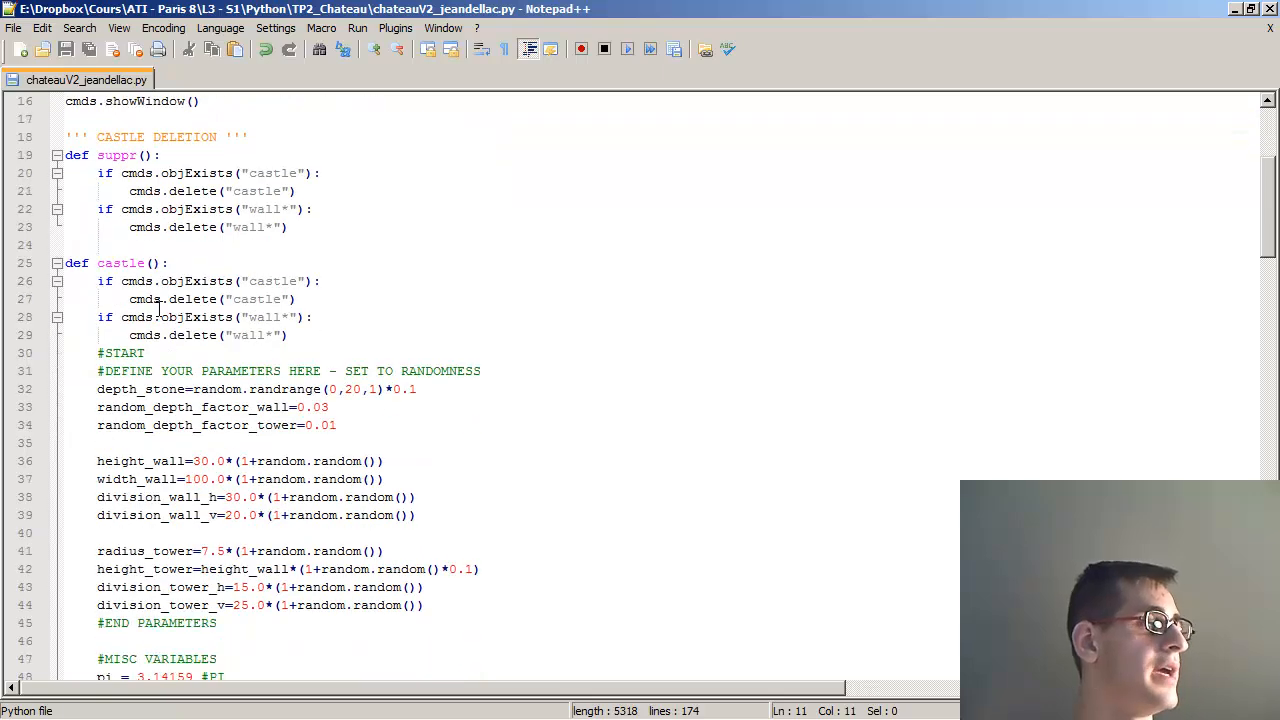
pyautogui.moveTo(140, 210)
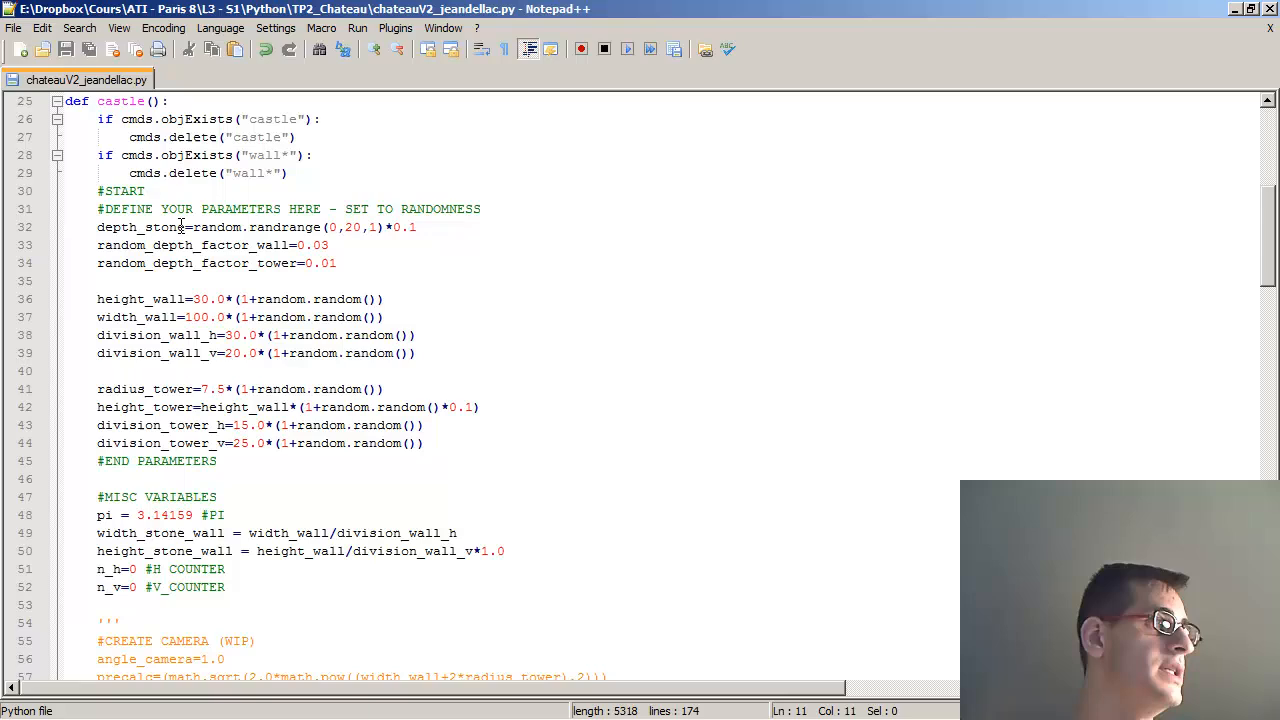
pyautogui.scroll(-3)
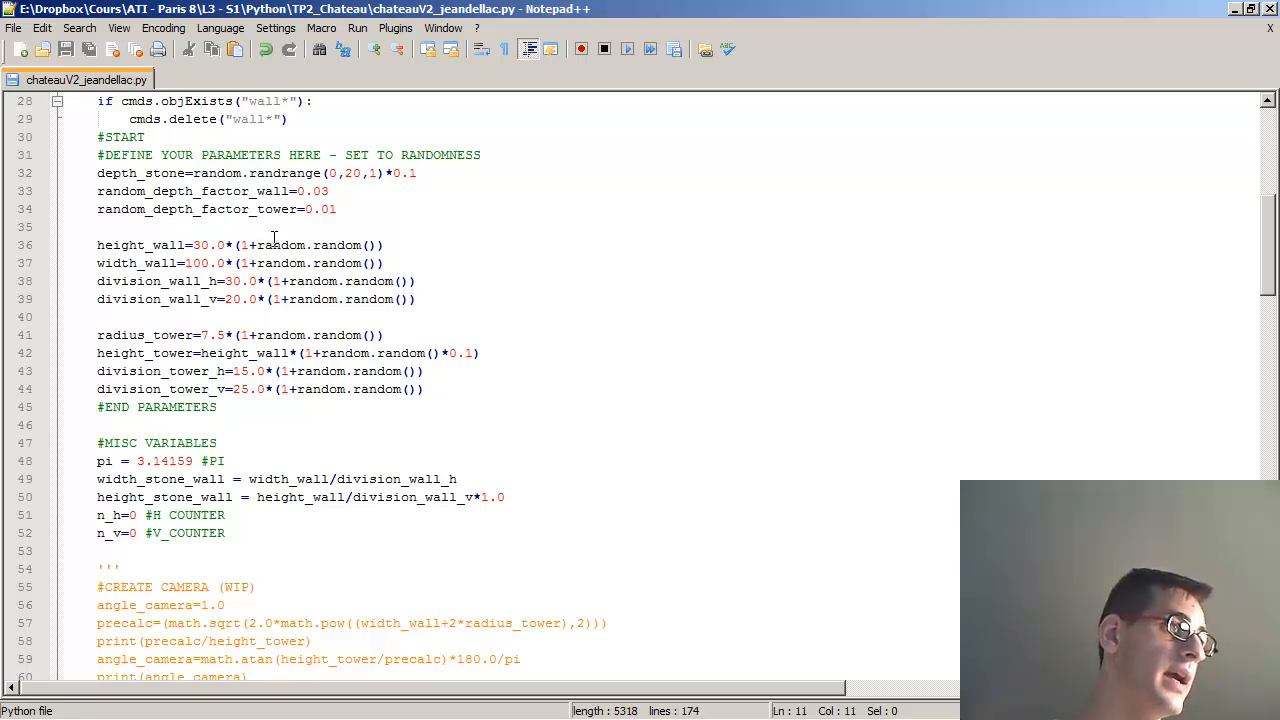
pyautogui.scroll(-3)
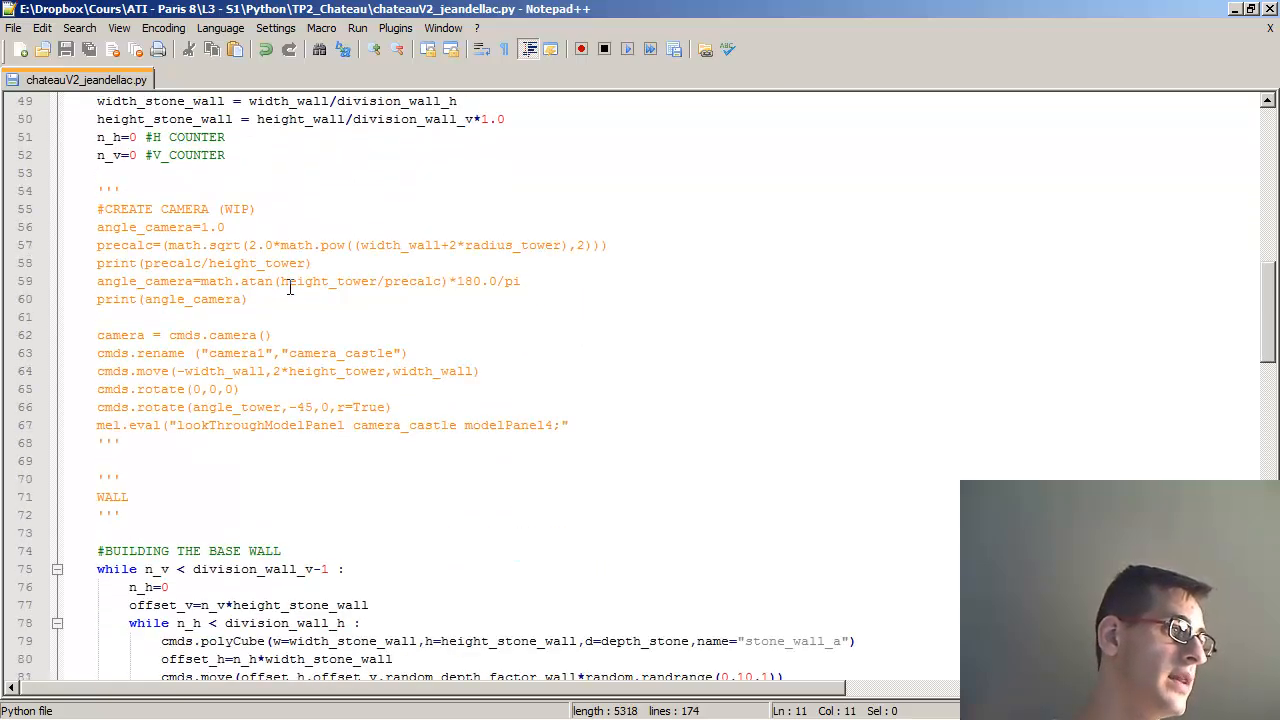
pyautogui.scroll(-3)
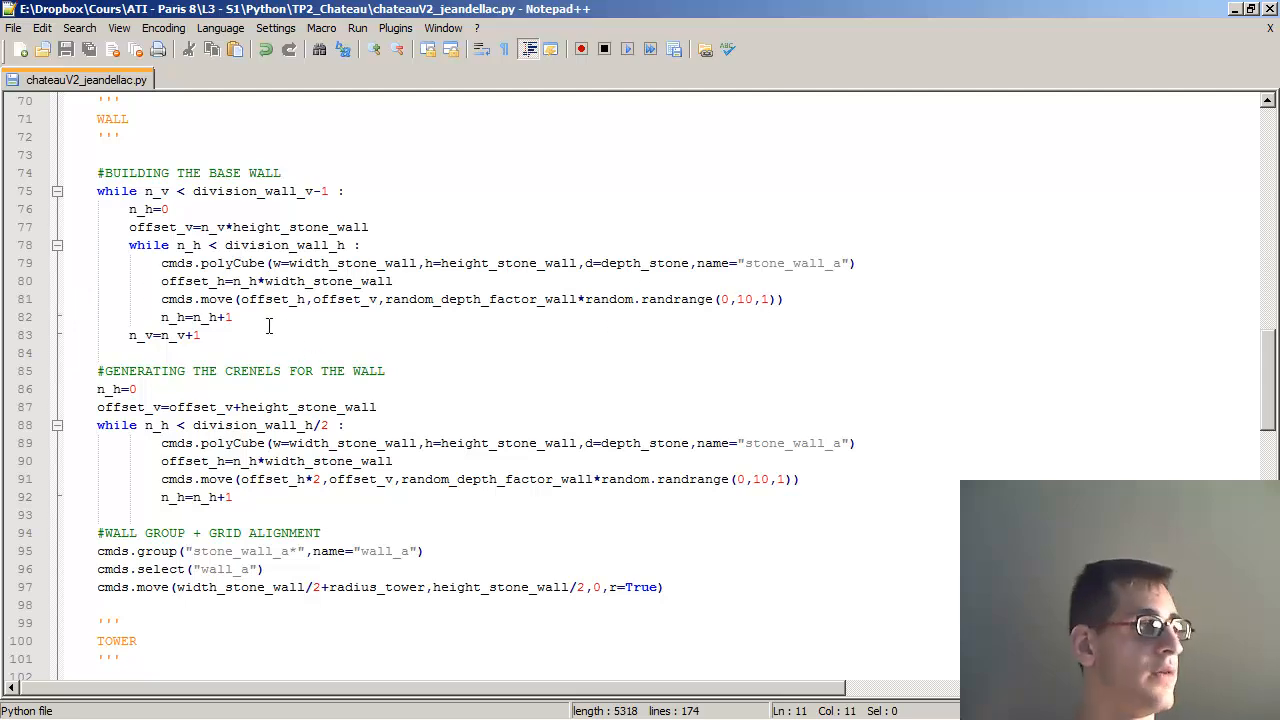
pyautogui.scroll(-3)
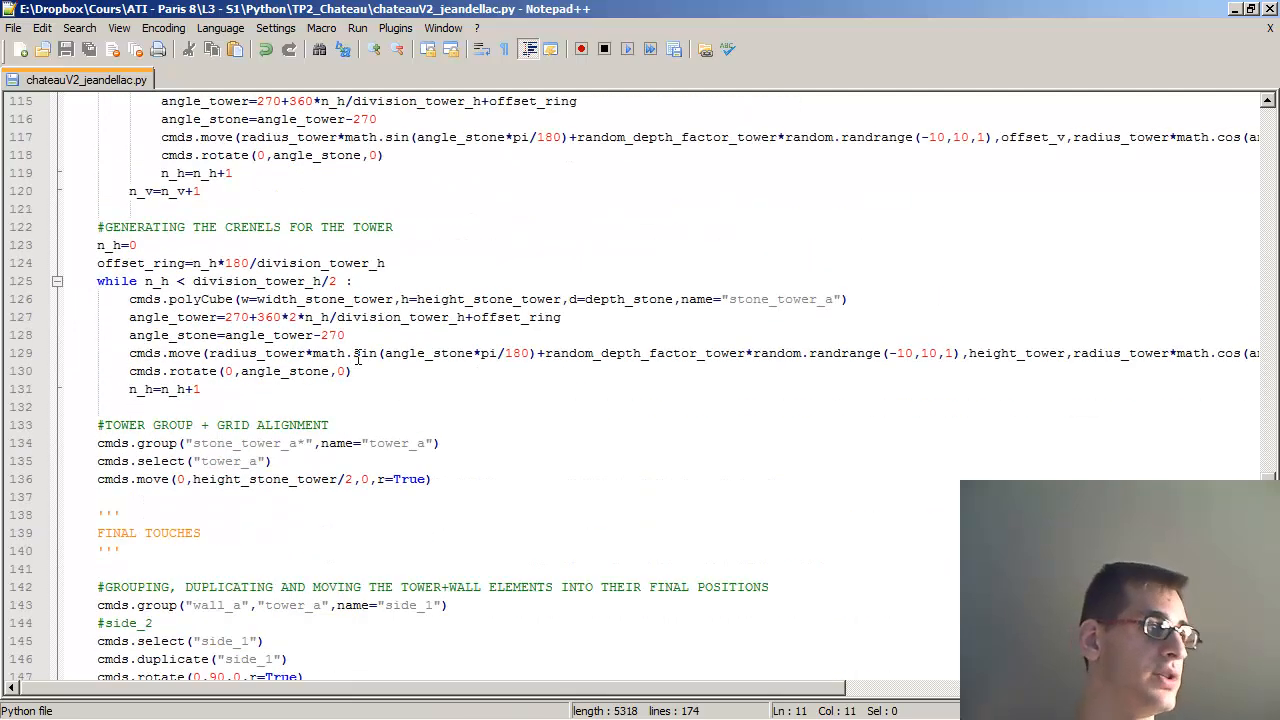
pyautogui.scroll(-3)
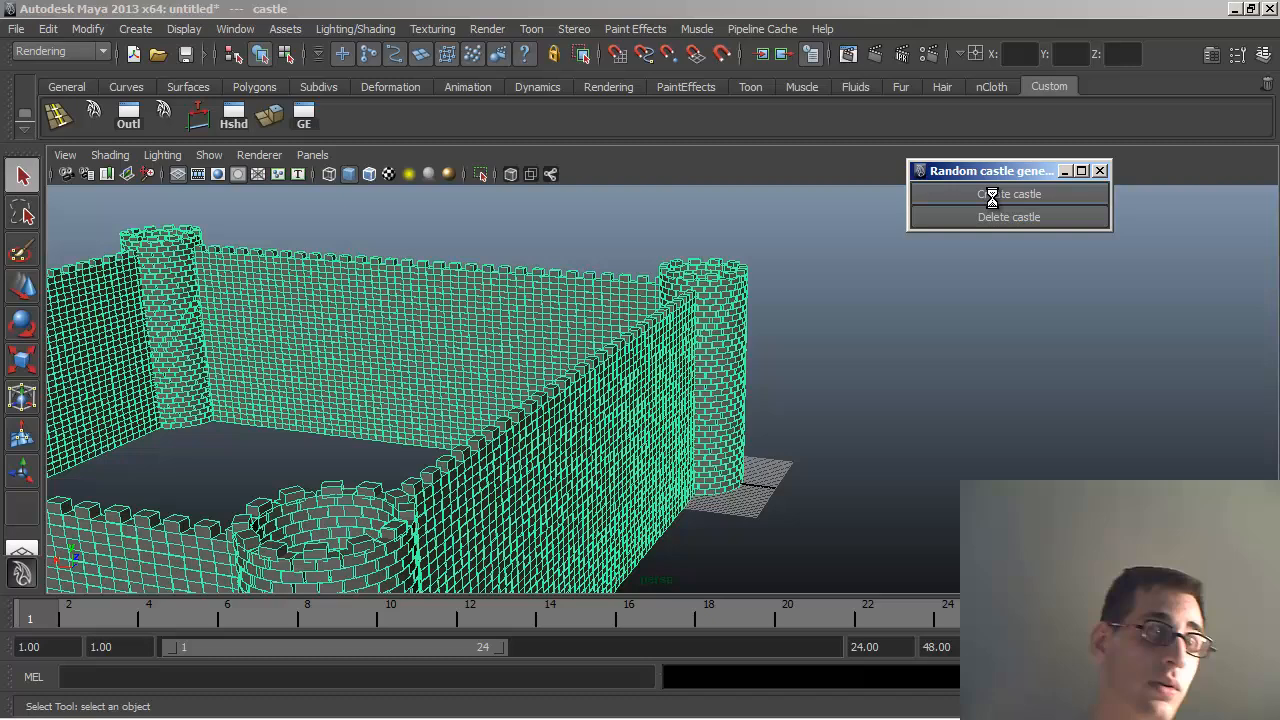
pyautogui.moveTo(1000, 194)
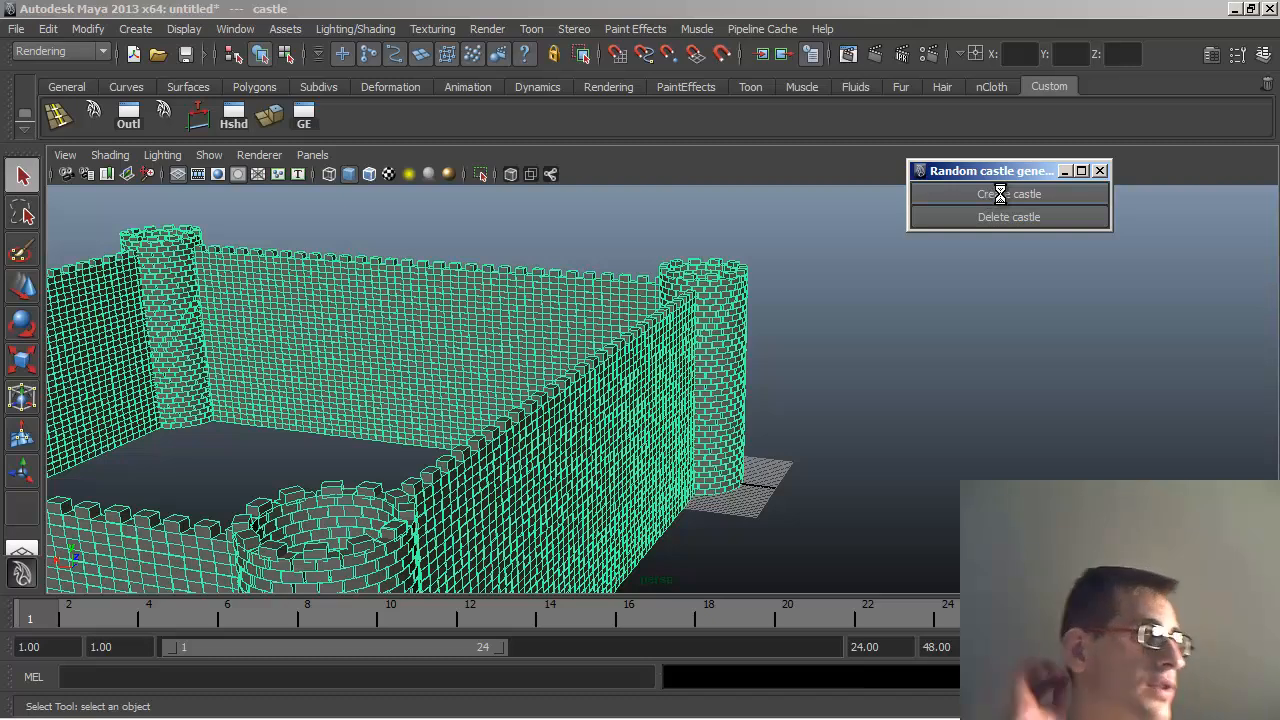
# - Regenerate the castle with new random values, orbit around it and move the generator window aside
pyautogui.click(1008, 194)
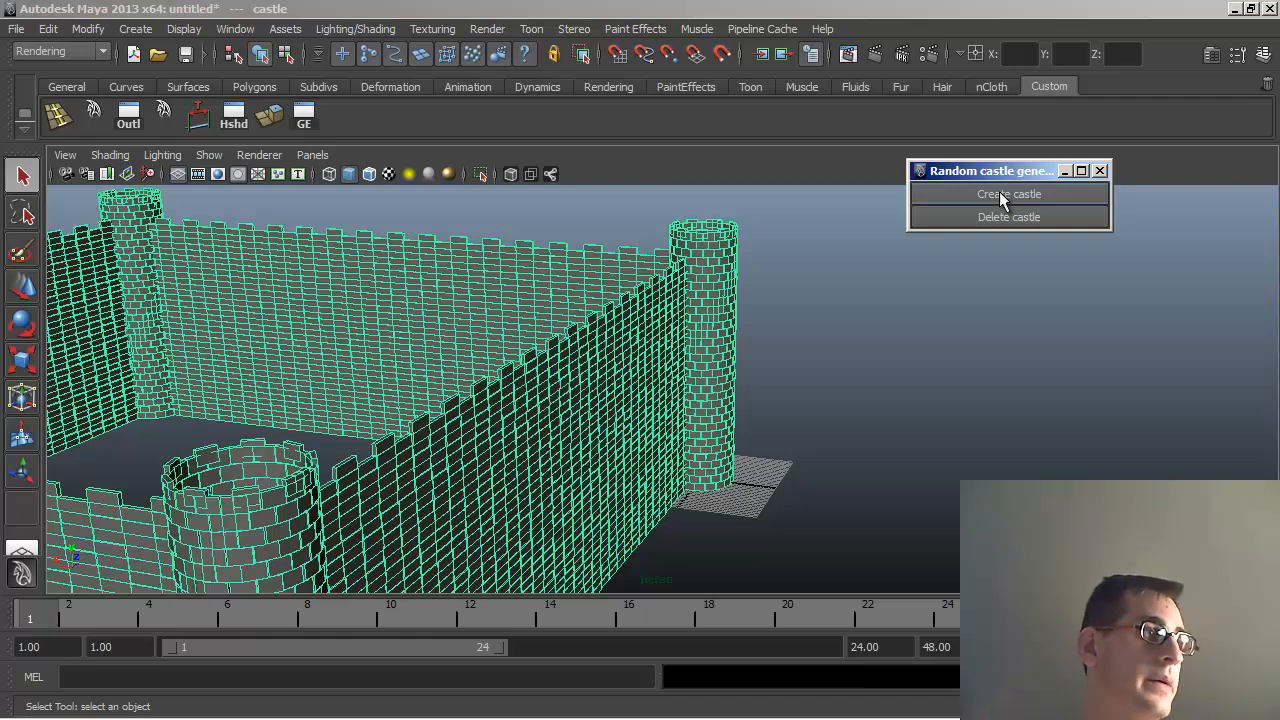
pyautogui.moveTo(848, 320)
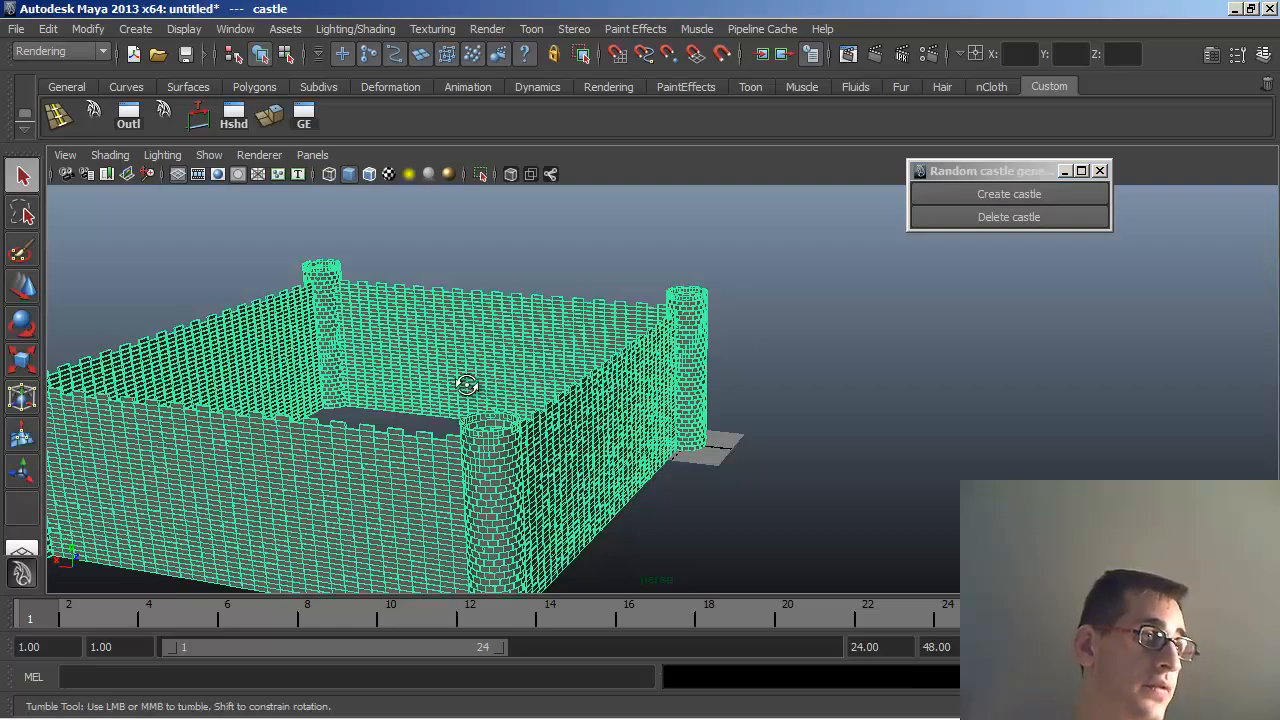
pyautogui.moveTo(468, 384); pyautogui.dragTo(560, 406)
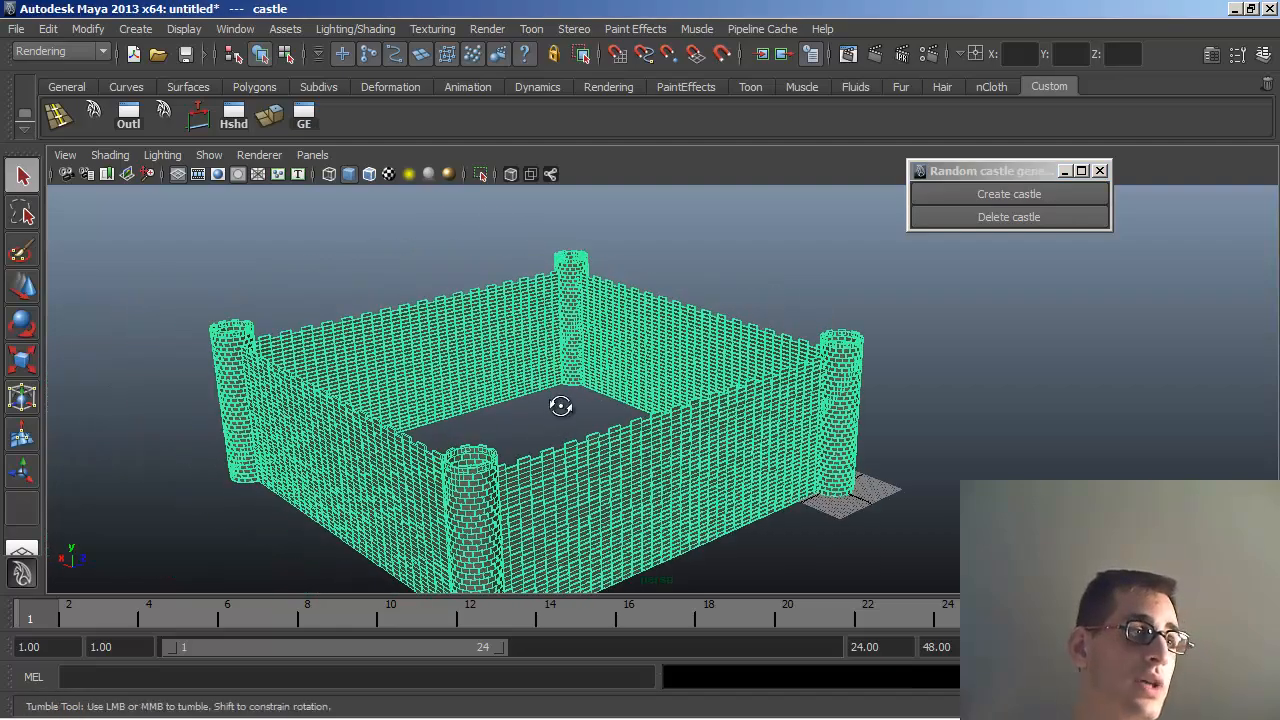
pyautogui.click(1008, 192)
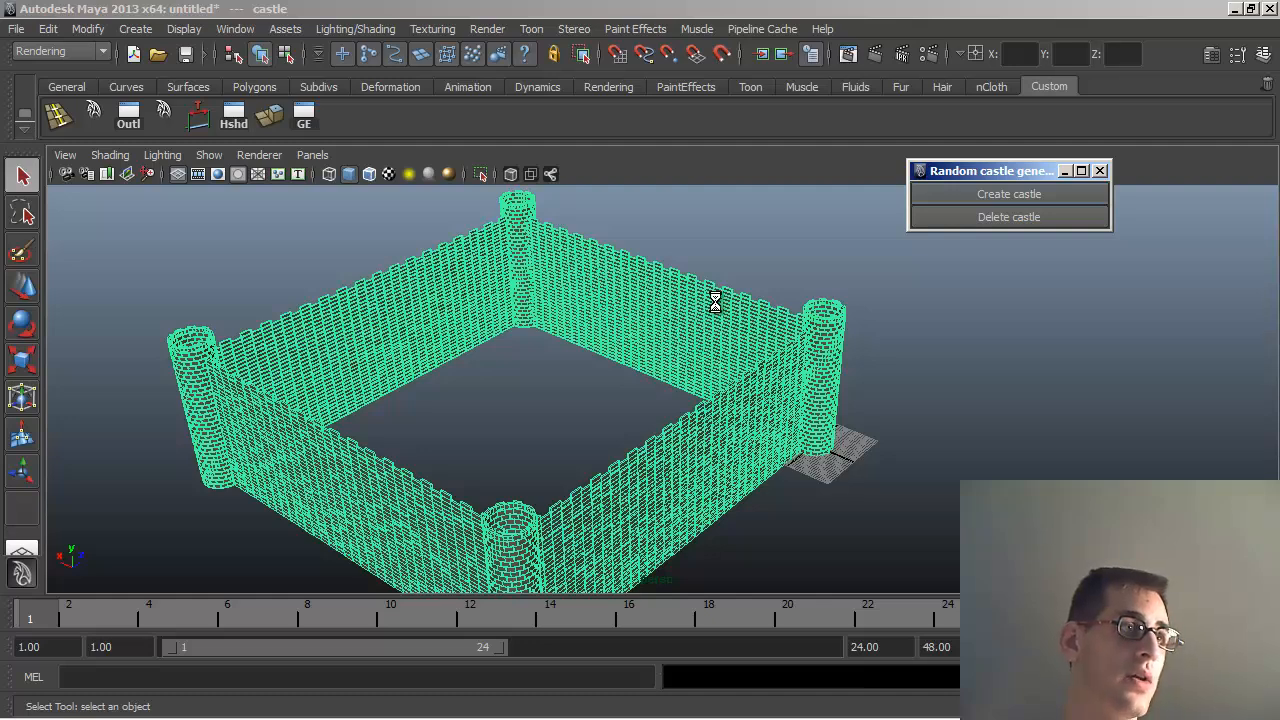
pyautogui.moveTo(990, 170); pyautogui.dragTo(730, 170)
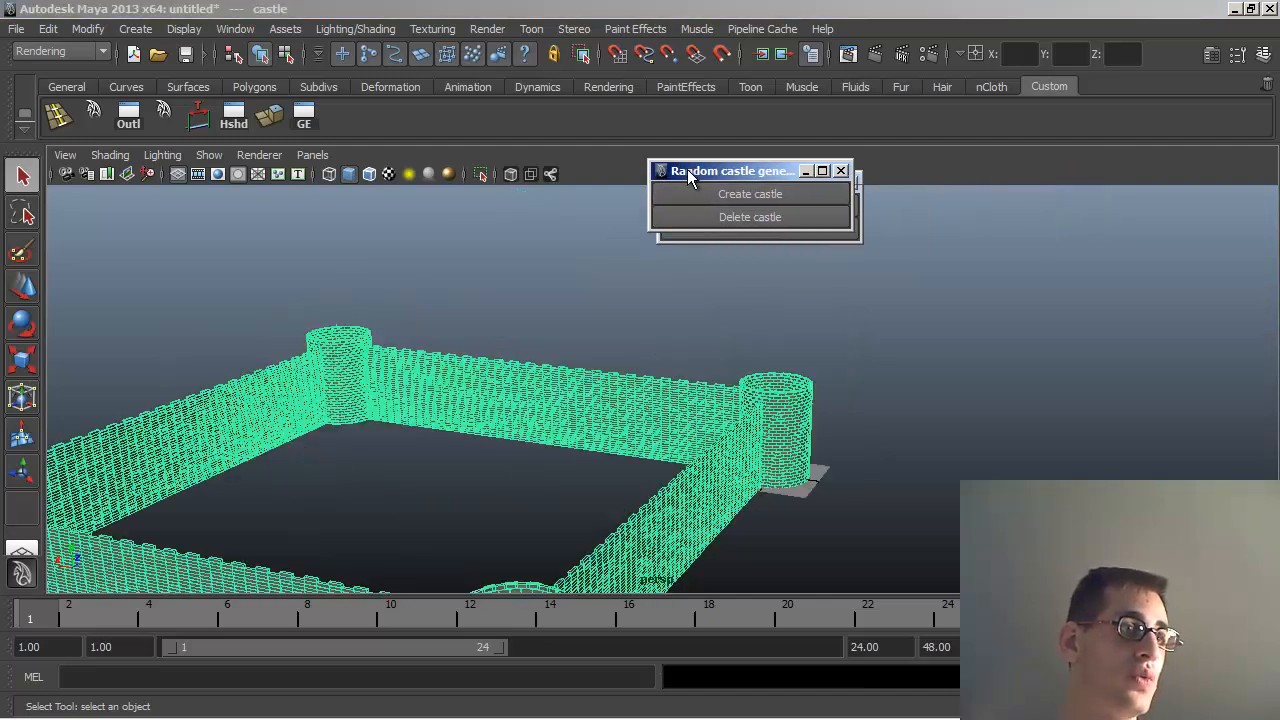